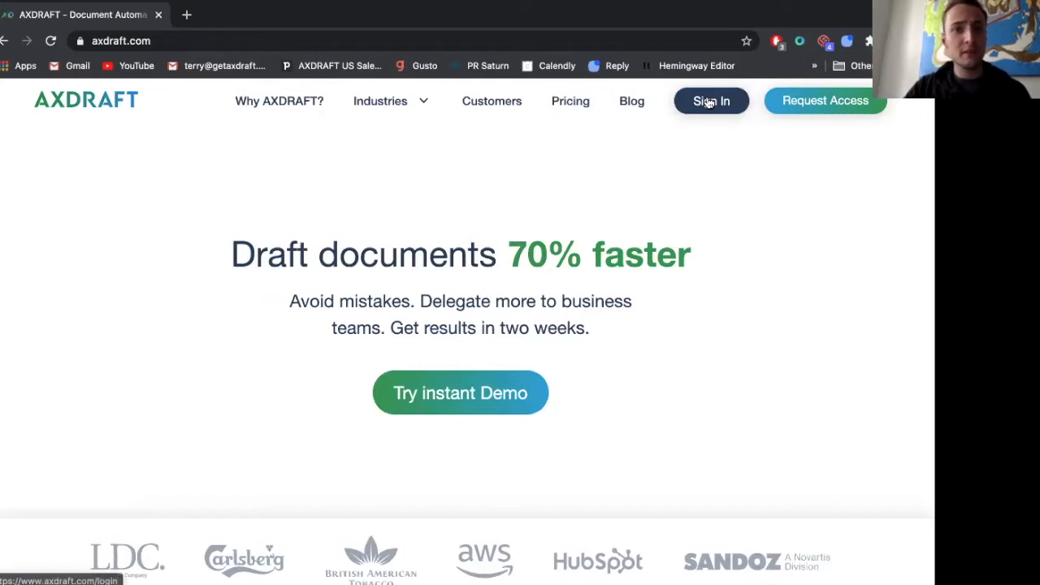
# - Sign in to AXDRAFT with the saved LastPass email and its password
pyautogui.click(711, 101)
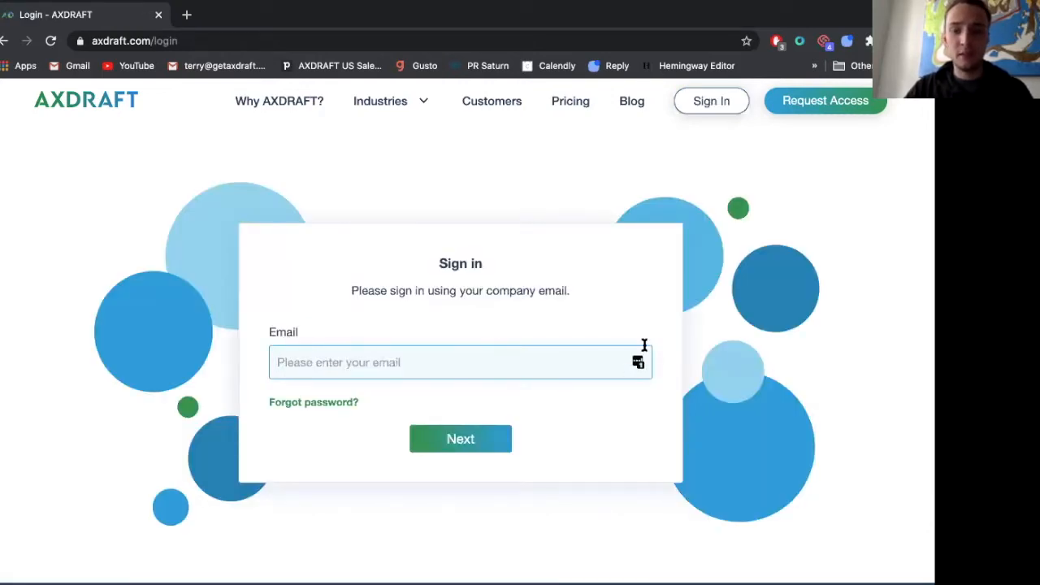
pyautogui.click(638, 362)
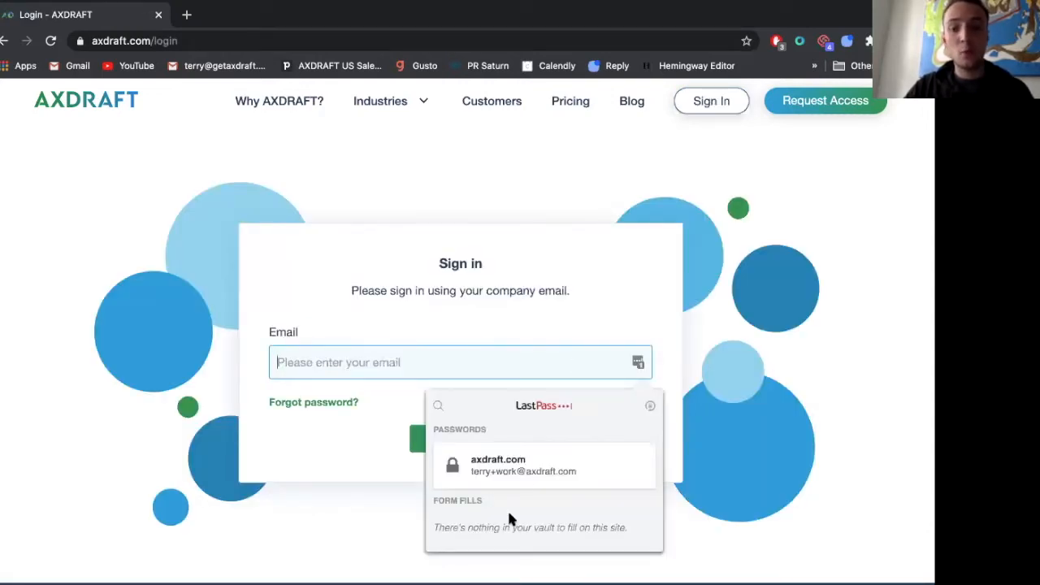
pyautogui.click(543, 465)
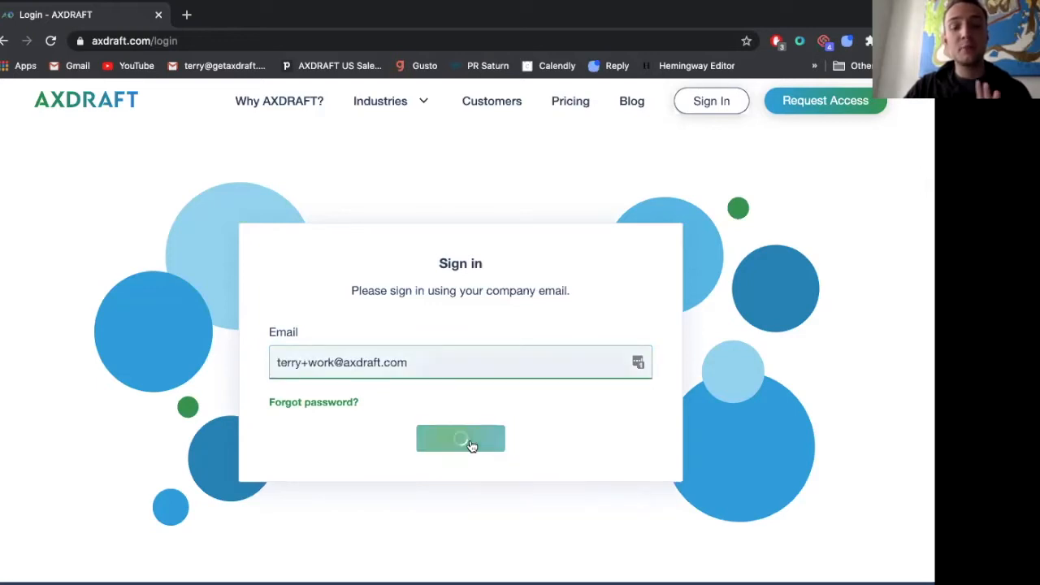
pyautogui.click(461, 439)
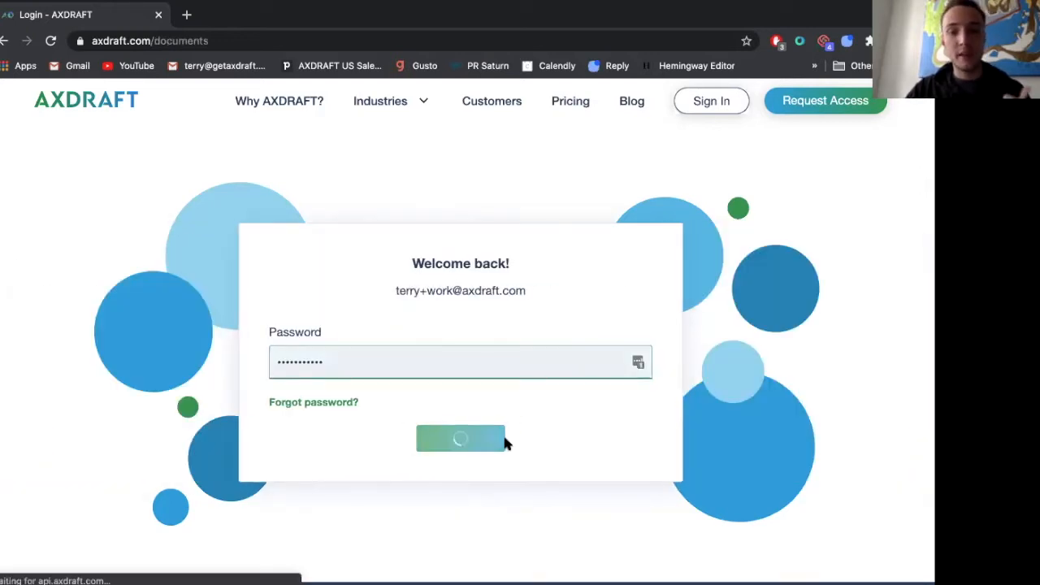
pyautogui.click(460, 438)
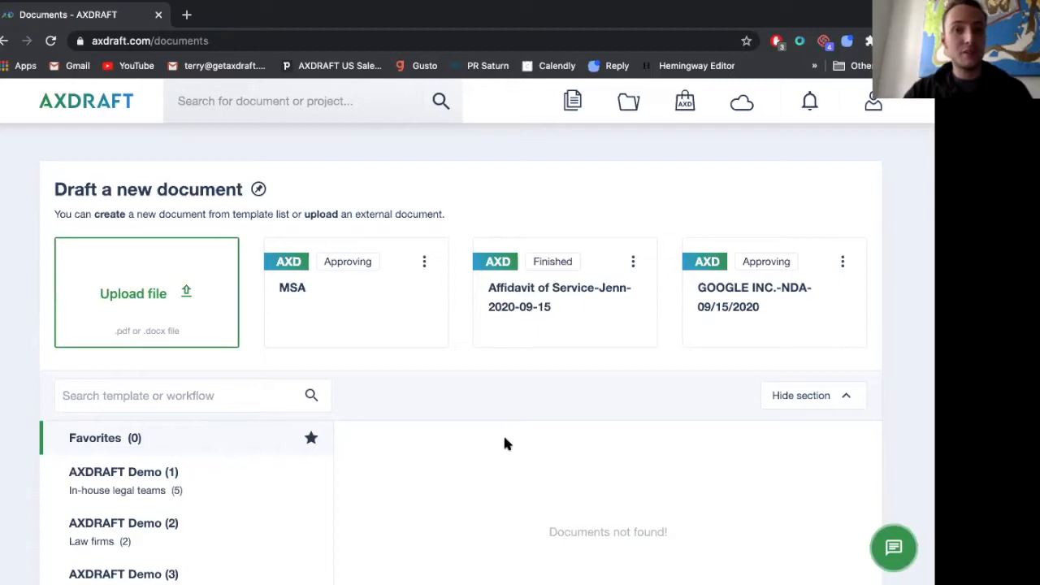
pyautogui.moveTo(522, 453)
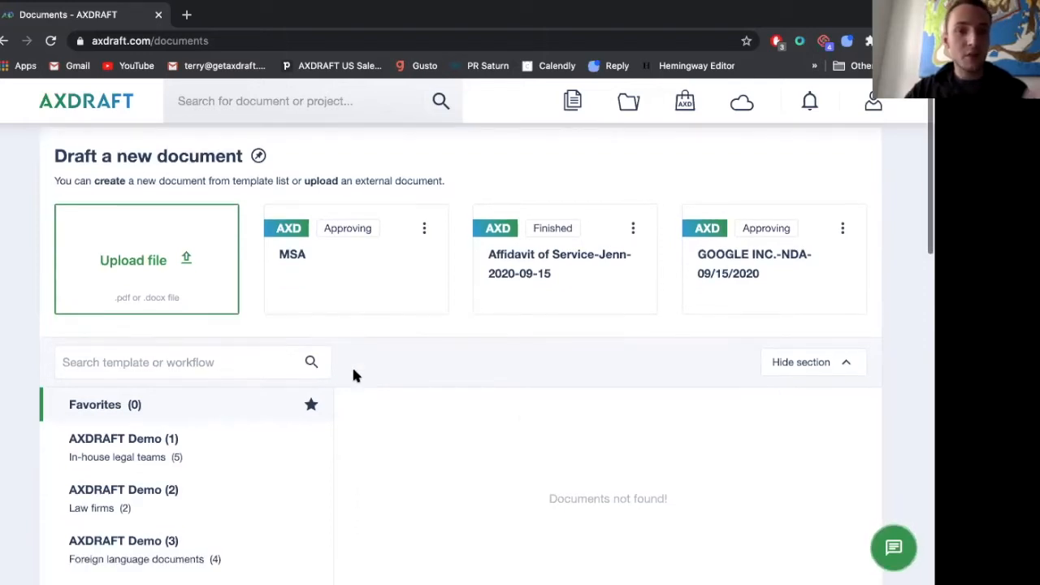
# - Open the AXDRAFT Demo - NDA template from the AXDRAFT Demo (1) category
pyautogui.click(123, 447)
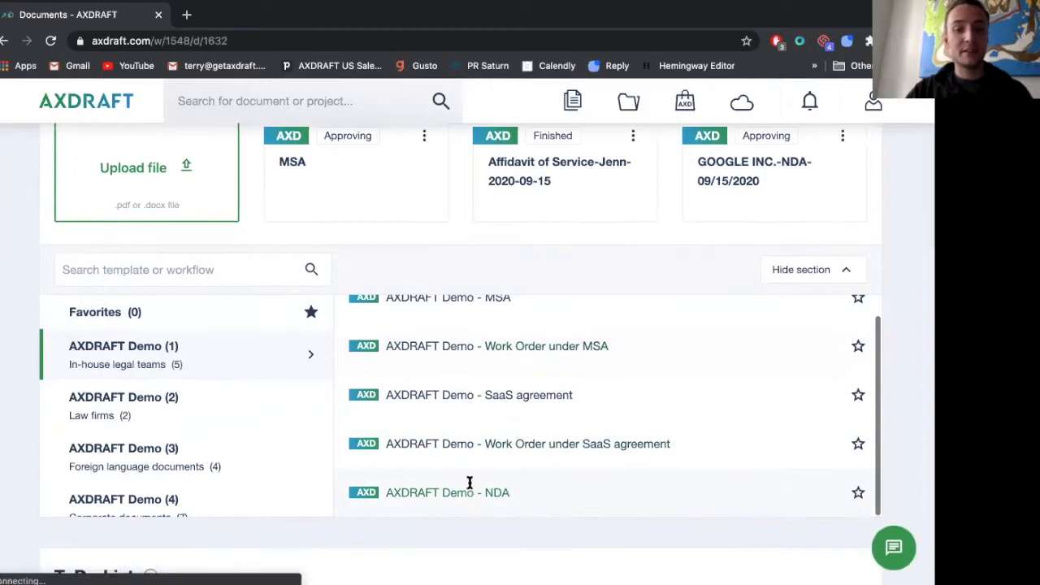
pyautogui.click(448, 493)
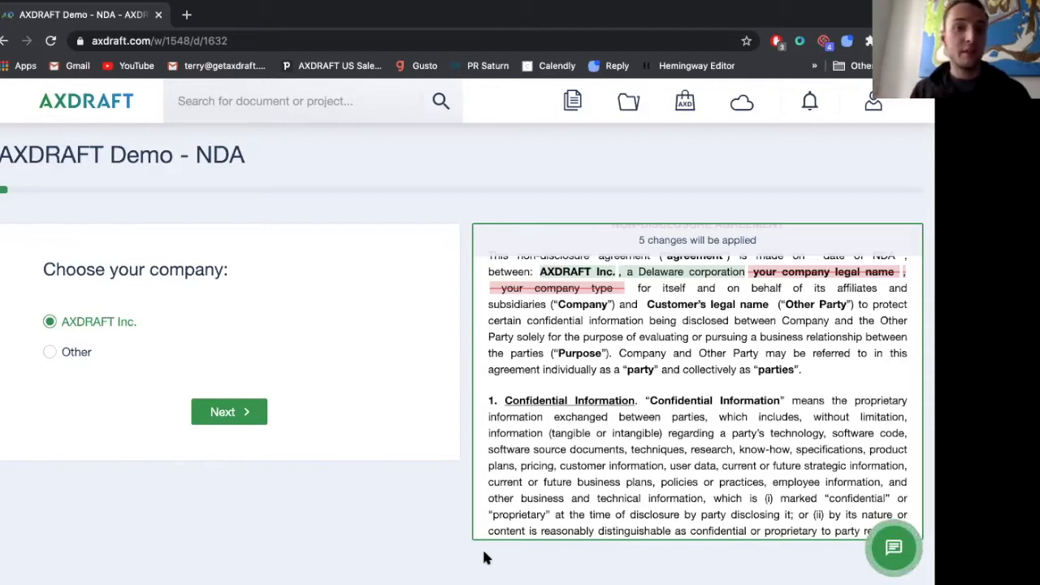
pyautogui.moveTo(553, 409)
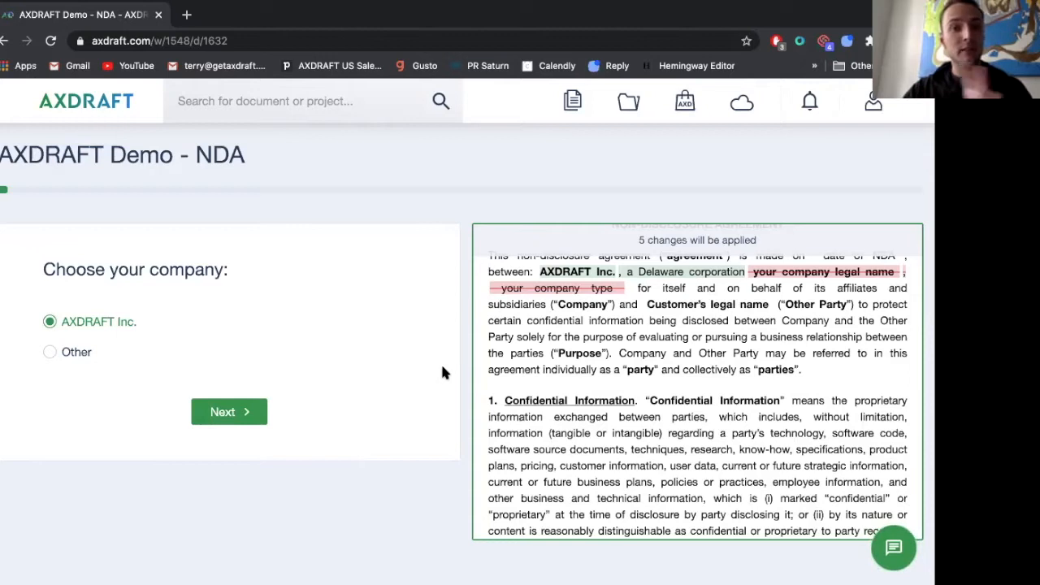
pyautogui.moveTo(431, 370)
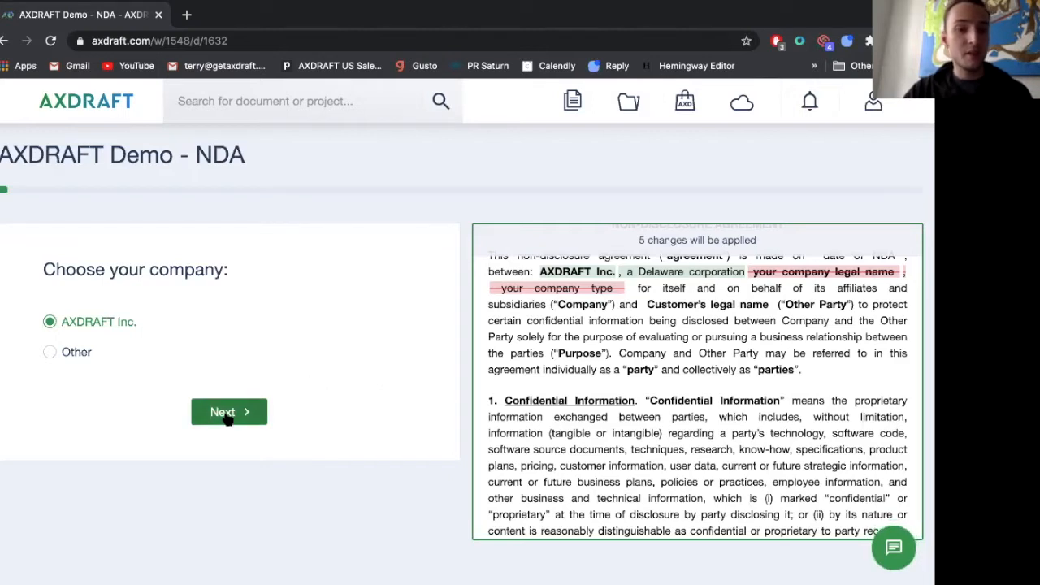
# - Answer AXDRAFT Inc., no subsidiaries, standard scope and a mutual NDA
pyautogui.click(229, 411)
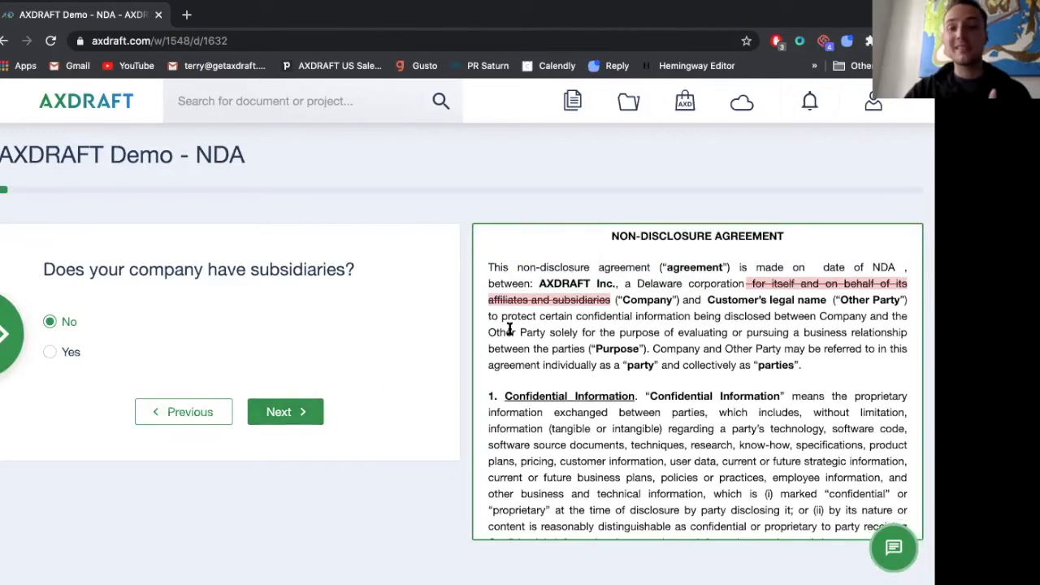
pyautogui.click(49, 352)
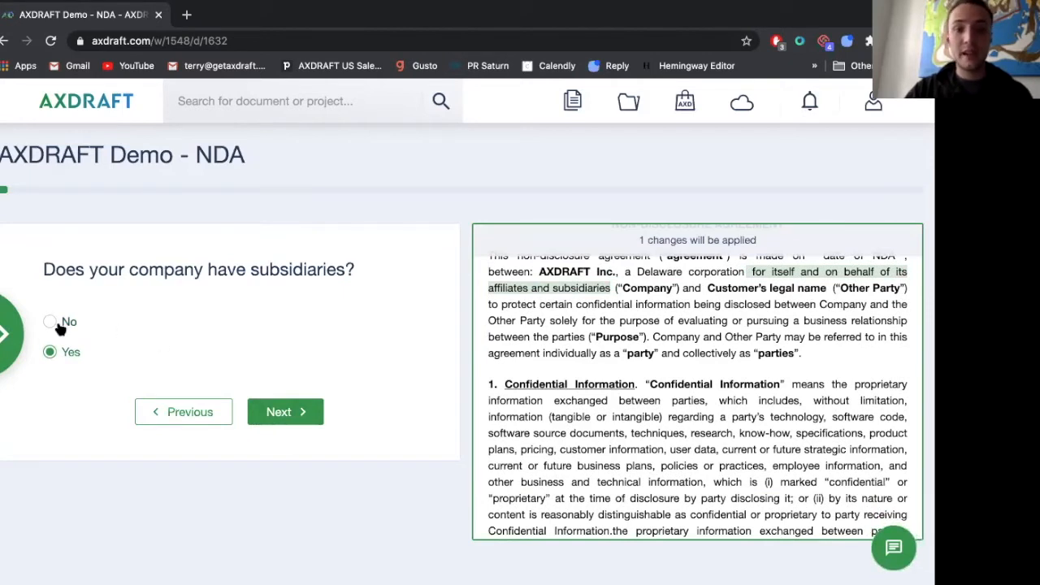
pyautogui.click(49, 321)
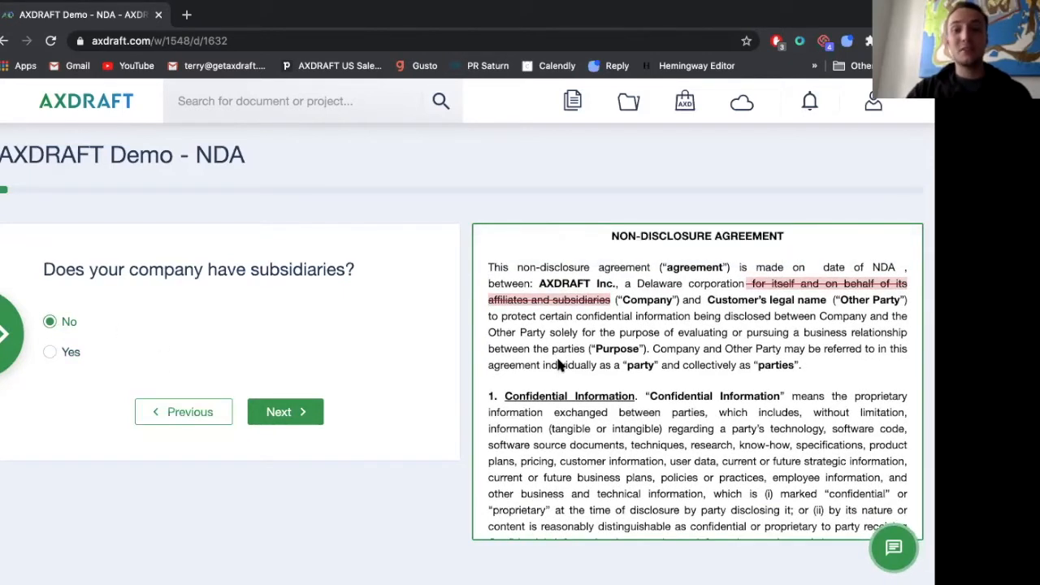
pyautogui.click(285, 411)
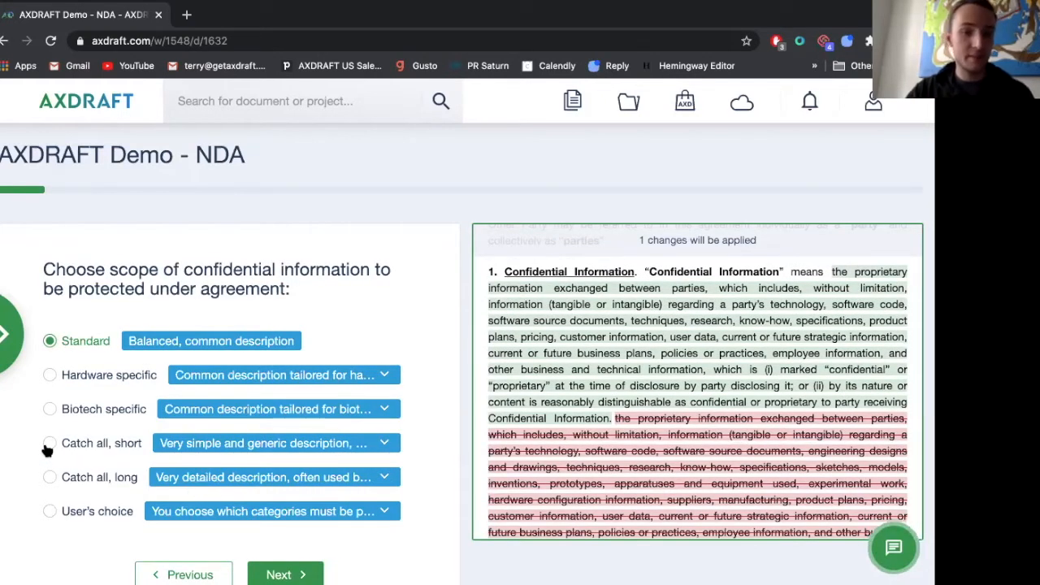
pyautogui.click(50, 443)
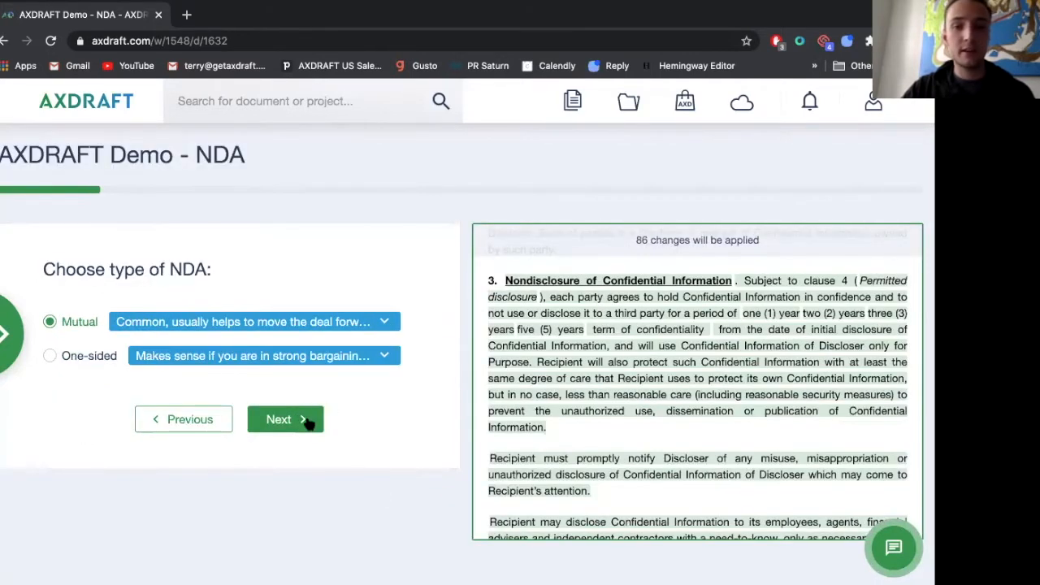
pyautogui.click(286, 418)
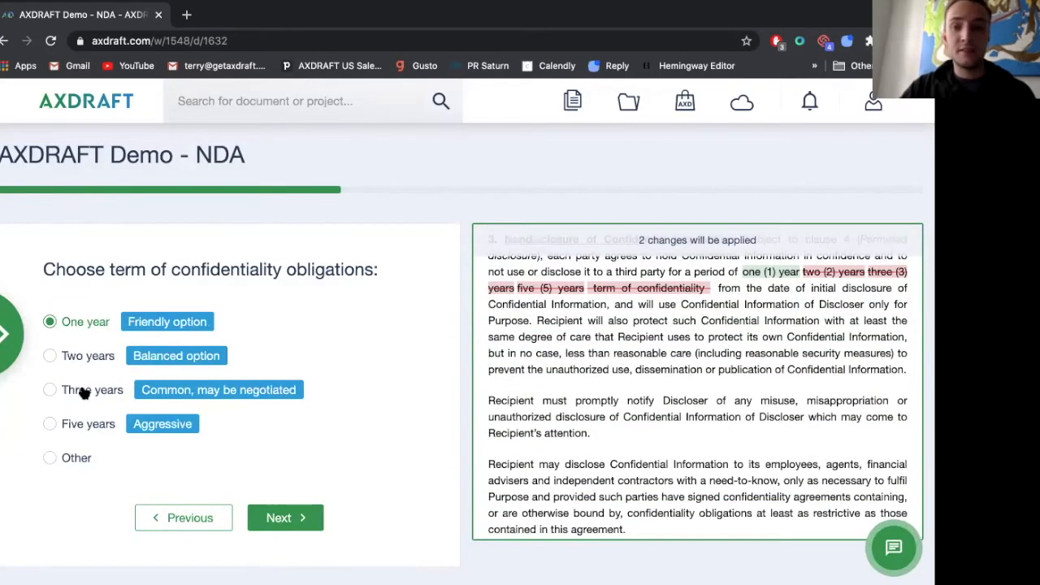
# - Choose a three-year term, standard return language, publicity restrictions and Delaware law
pyautogui.click(49, 389)
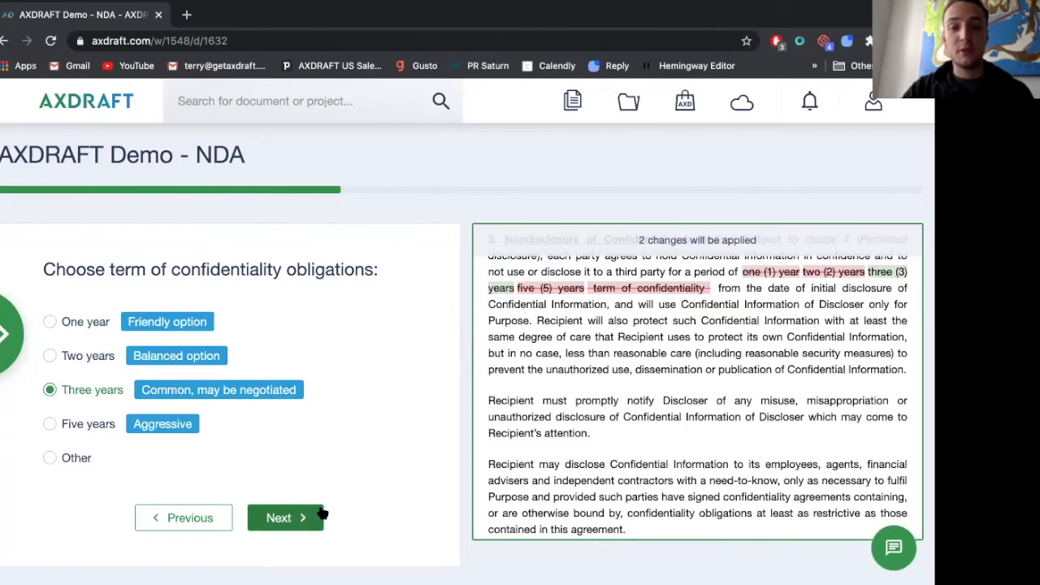
pyautogui.click(285, 518)
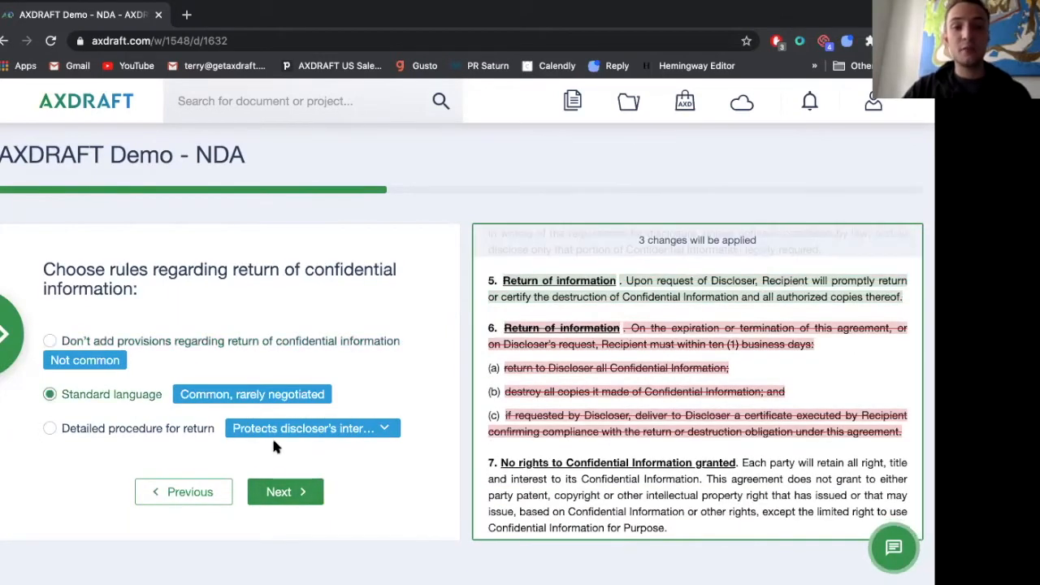
pyautogui.click(285, 492)
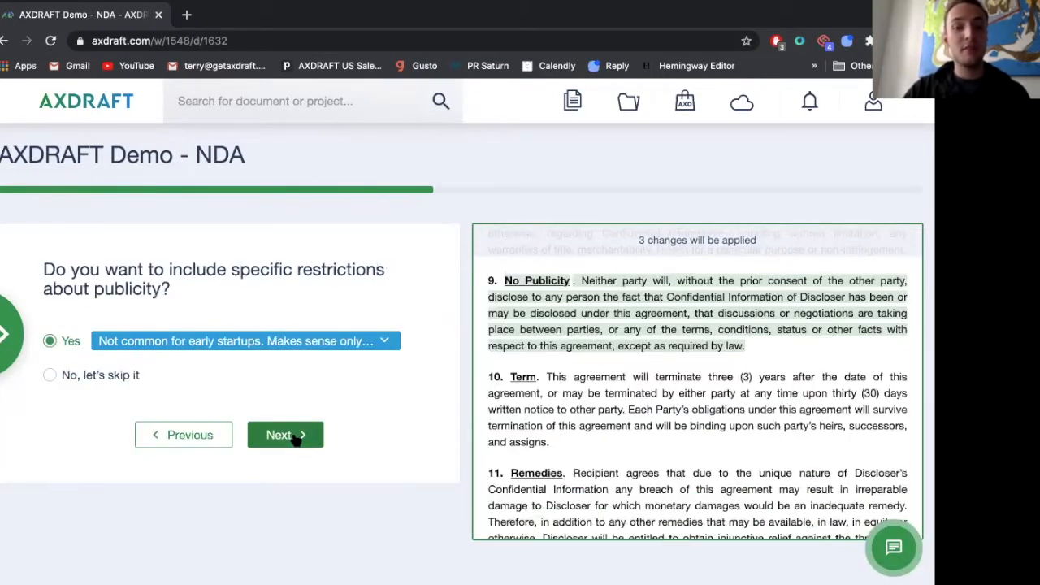
pyautogui.click(286, 434)
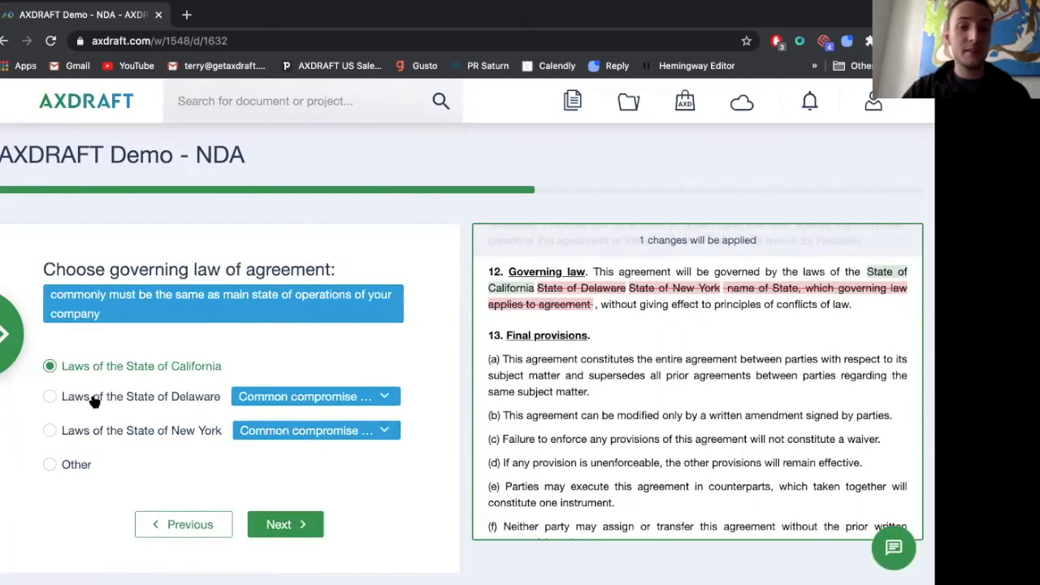
pyautogui.click(50, 397)
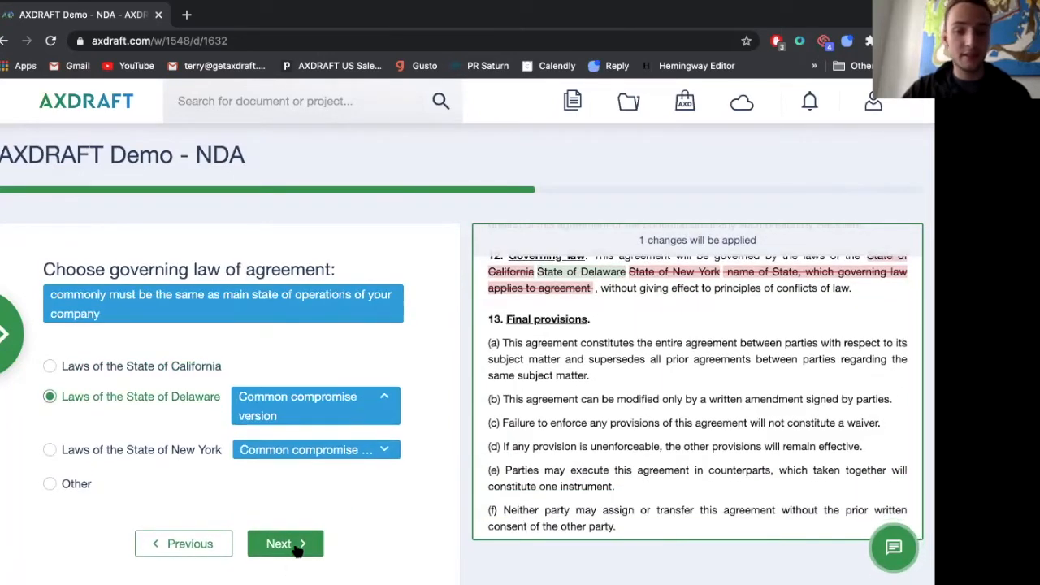
pyautogui.click(285, 544)
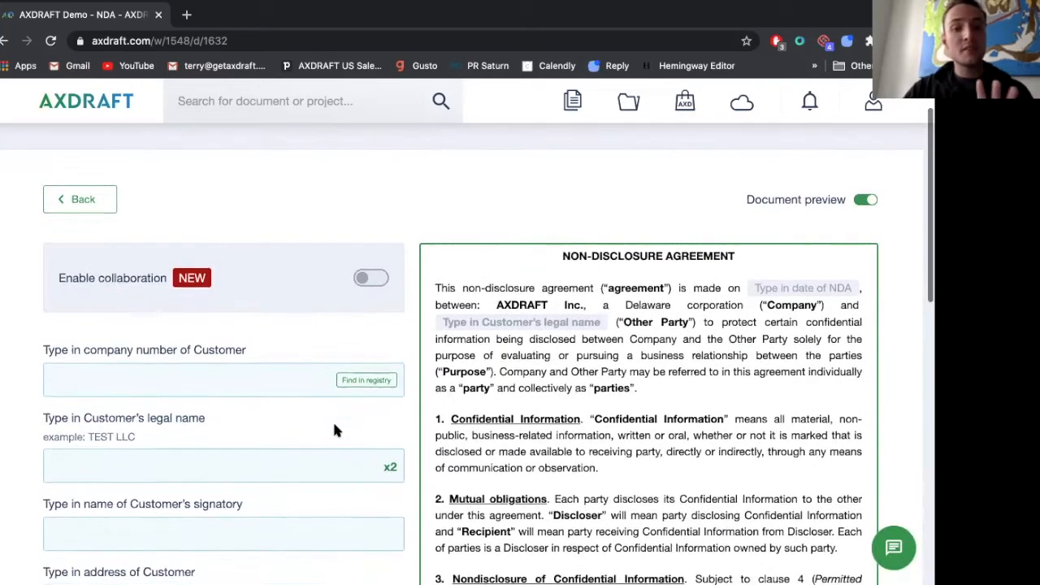
# - Enter 770 as the customer's company number
pyautogui.scroll(-3)
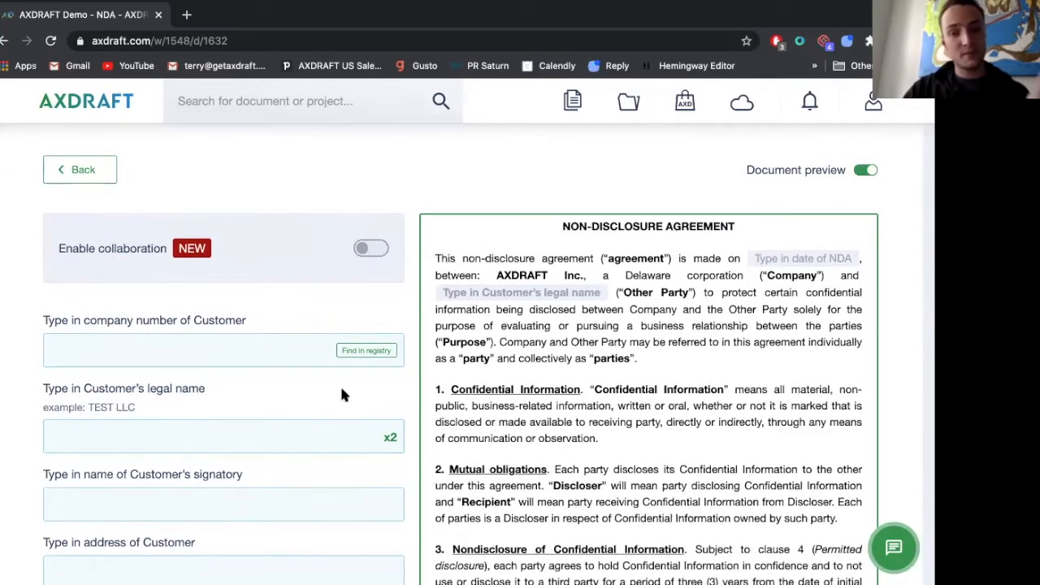
pyautogui.click(219, 350)
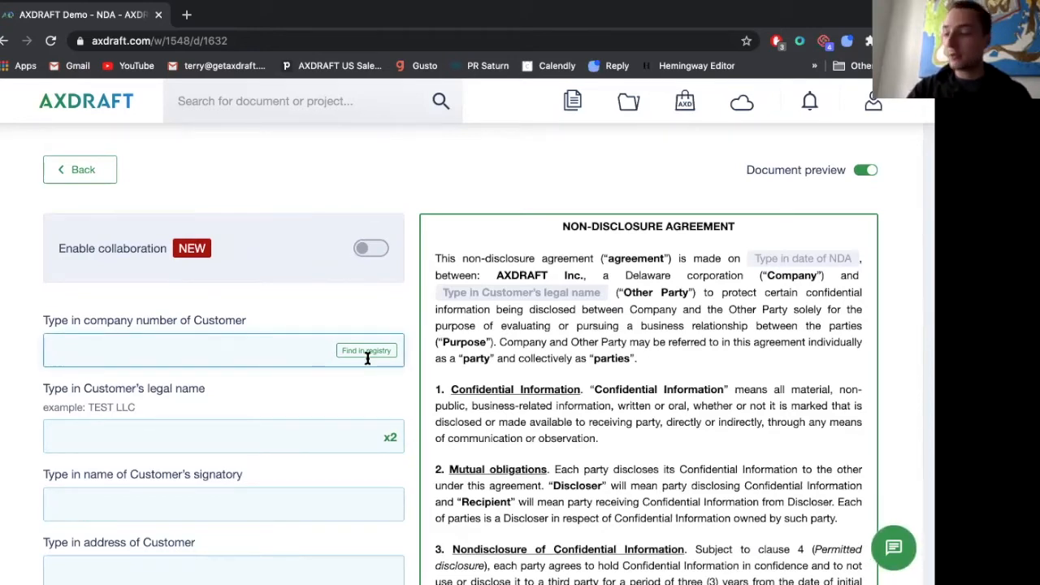
pyautogui.write('770493581')
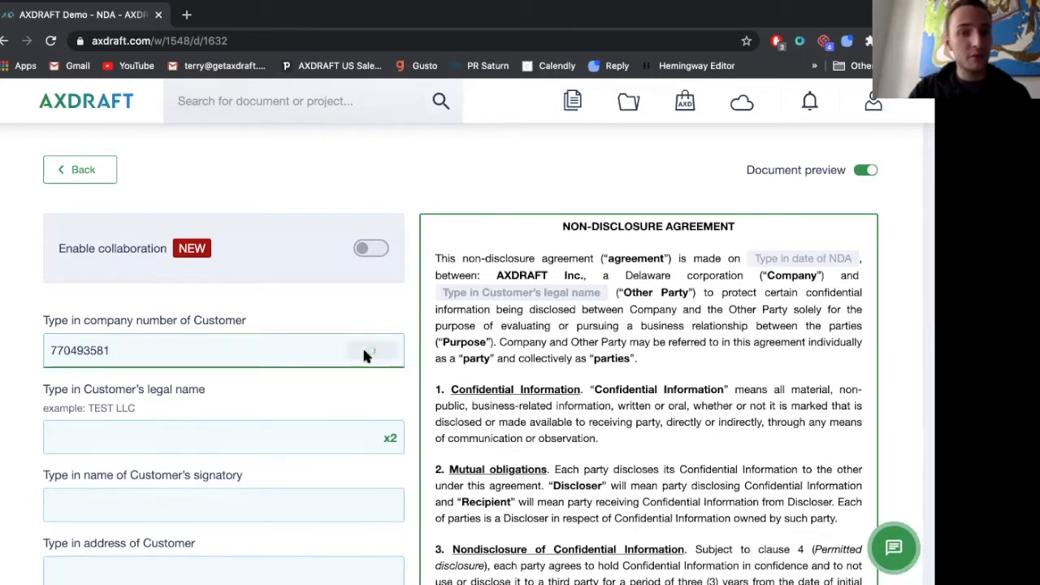
pyautogui.moveTo(366, 357)
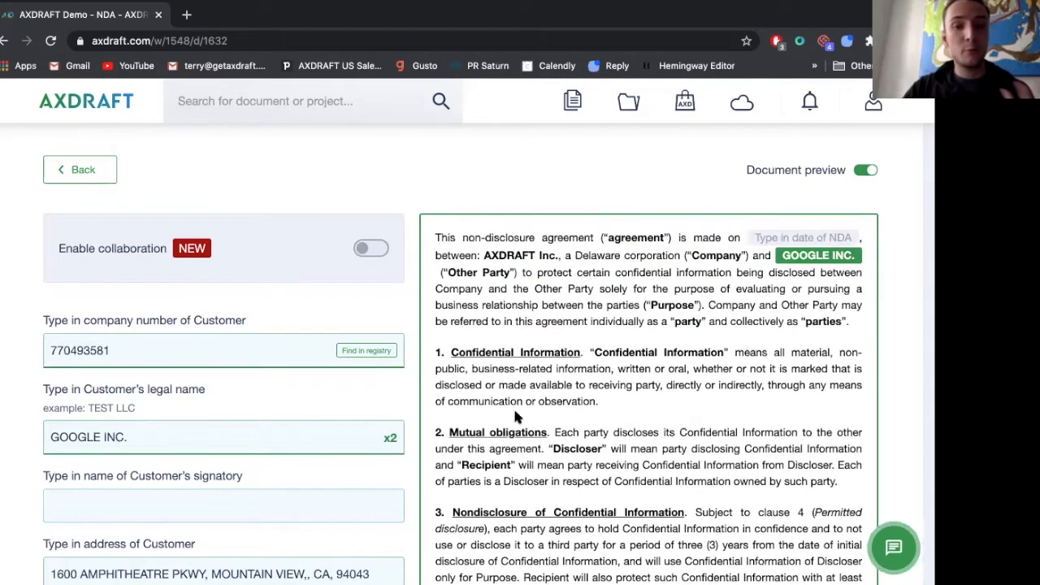
# - Name John DO as customer's signatory and date the NDA 16 September 2020
pyautogui.scroll(-3)
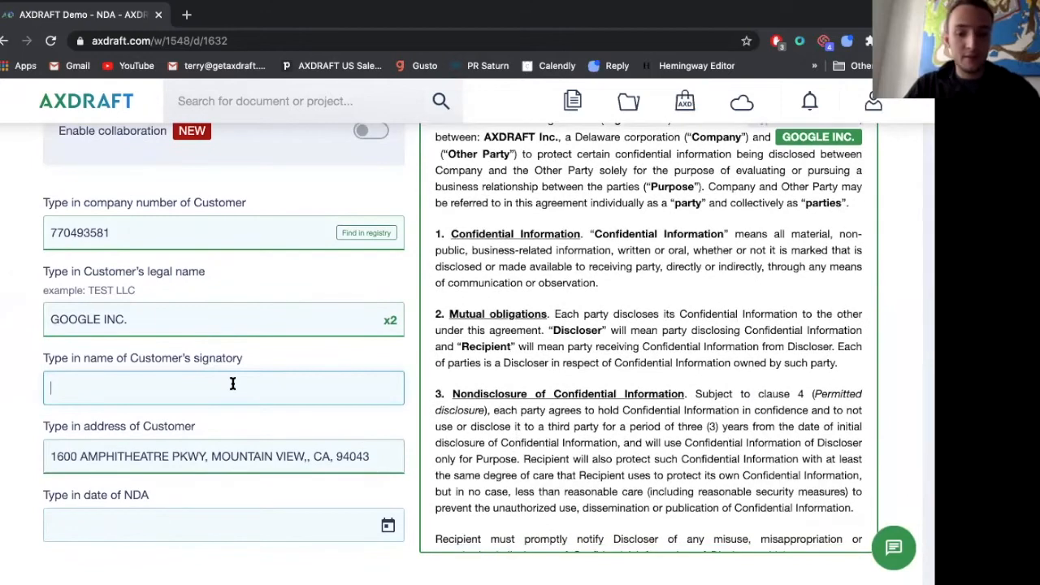
pyautogui.write('John DO')
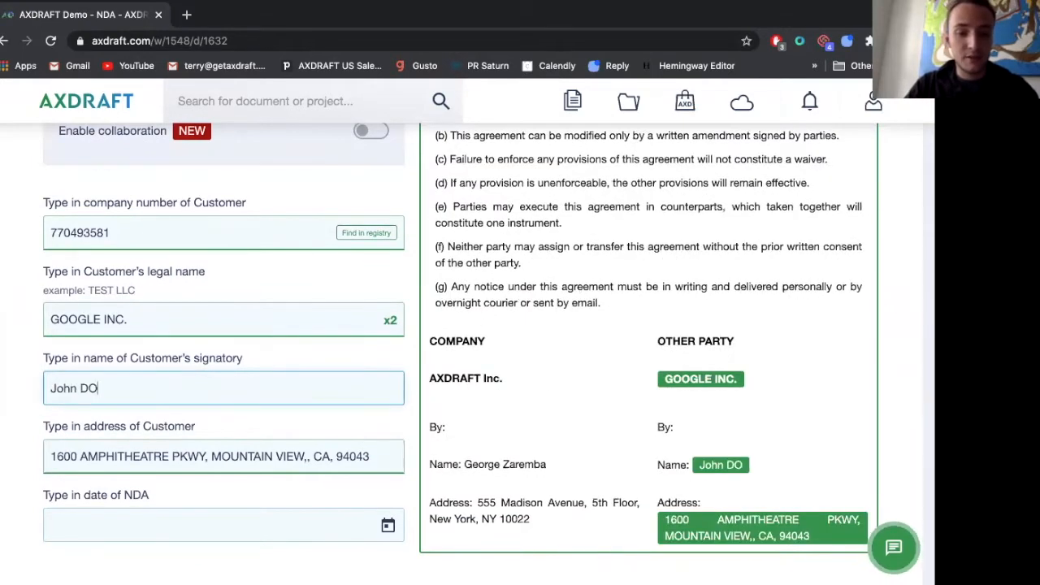
pyautogui.click(223, 524)
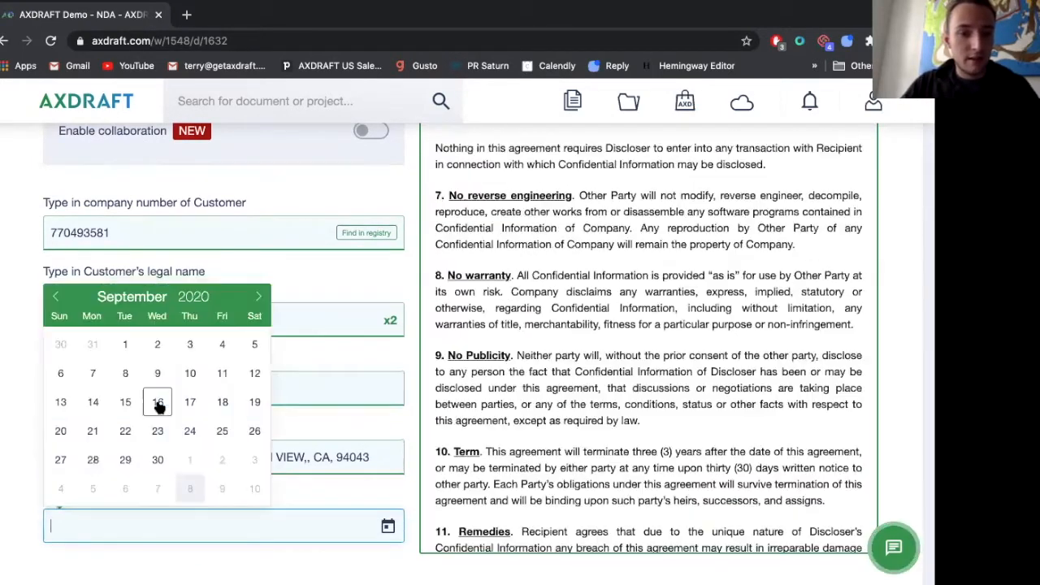
pyautogui.click(157, 401)
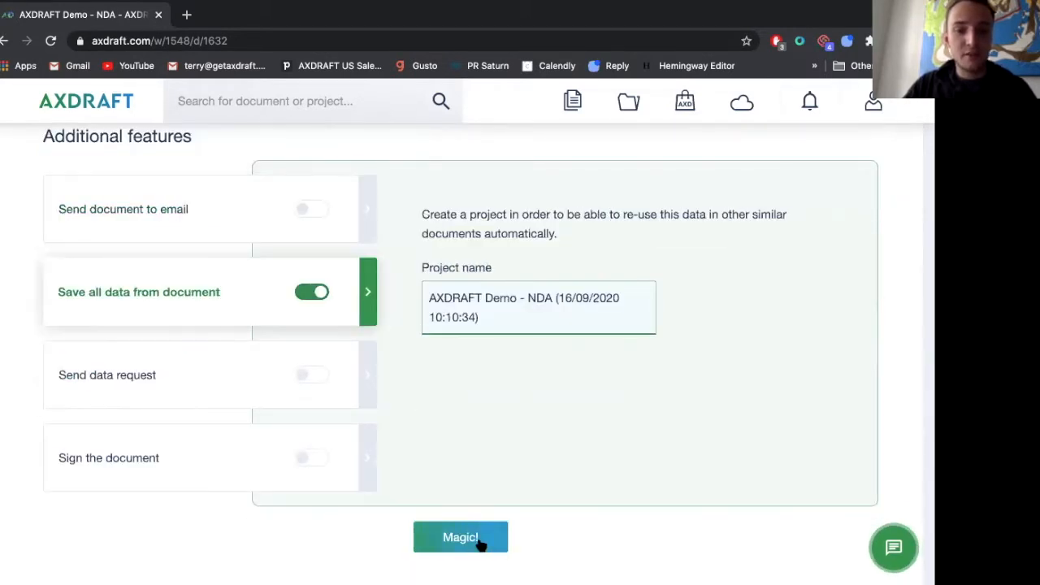
# - Generate the NDA with Magic!, keeping 'Save all data from document' on
pyautogui.click(460, 536)
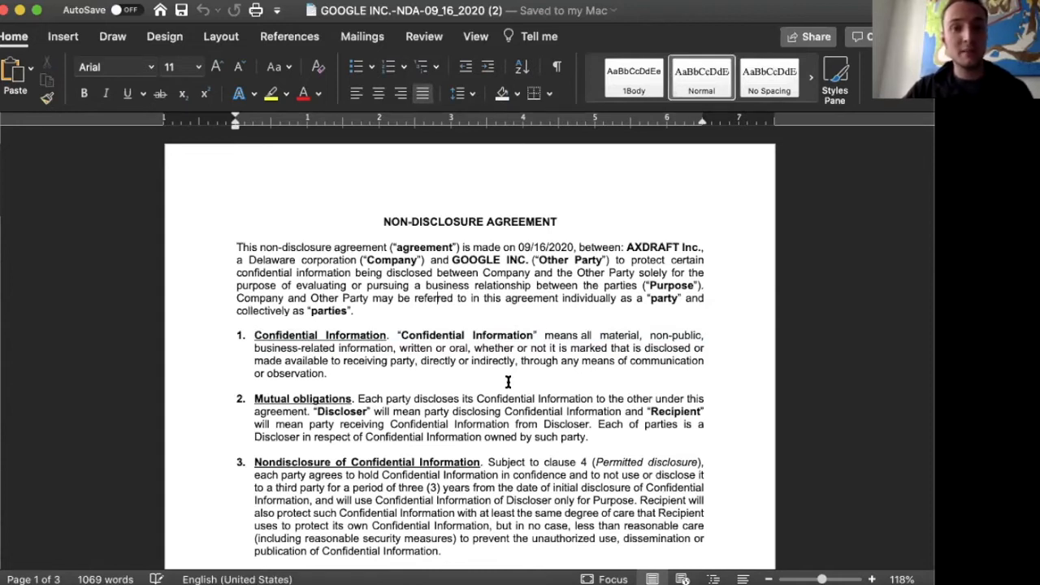
pyautogui.moveTo(571, 357)
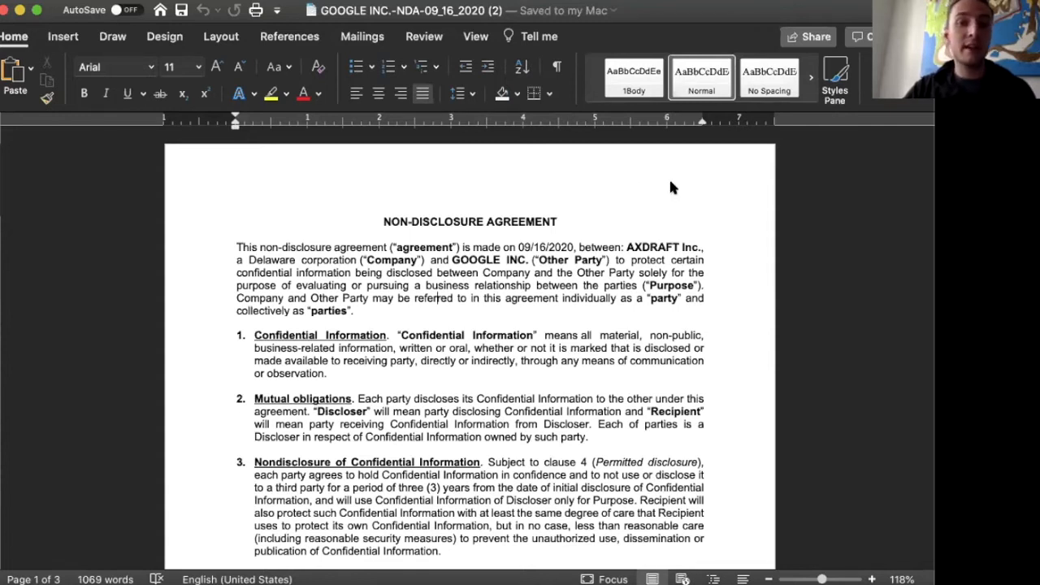
pyautogui.moveTo(685, 169)
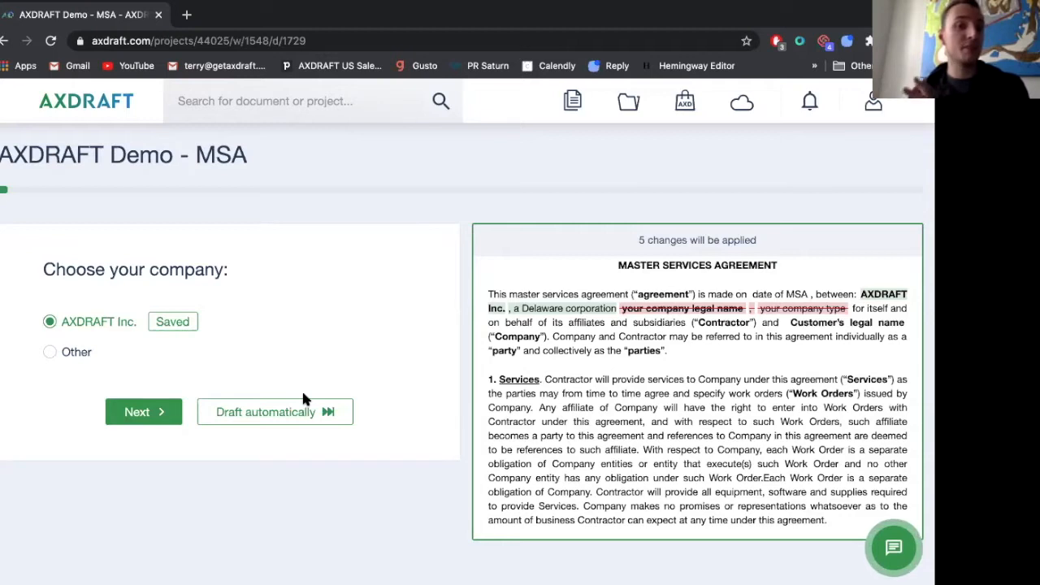
# - Accept default MSA answers: AXDRAFT Inc., simple quality control, software development, no subcontractors
pyautogui.click(143, 411)
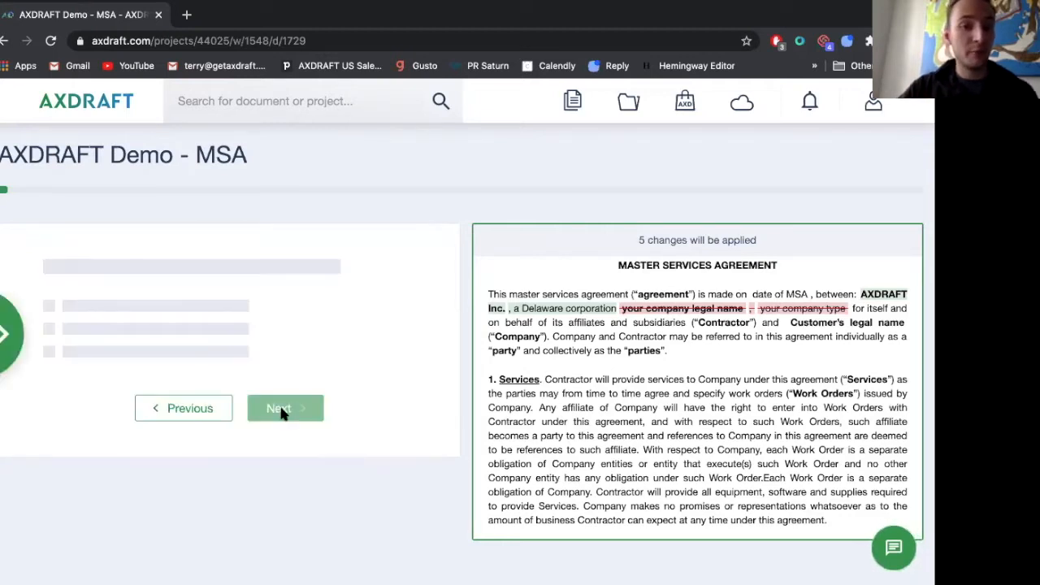
pyautogui.click(279, 407)
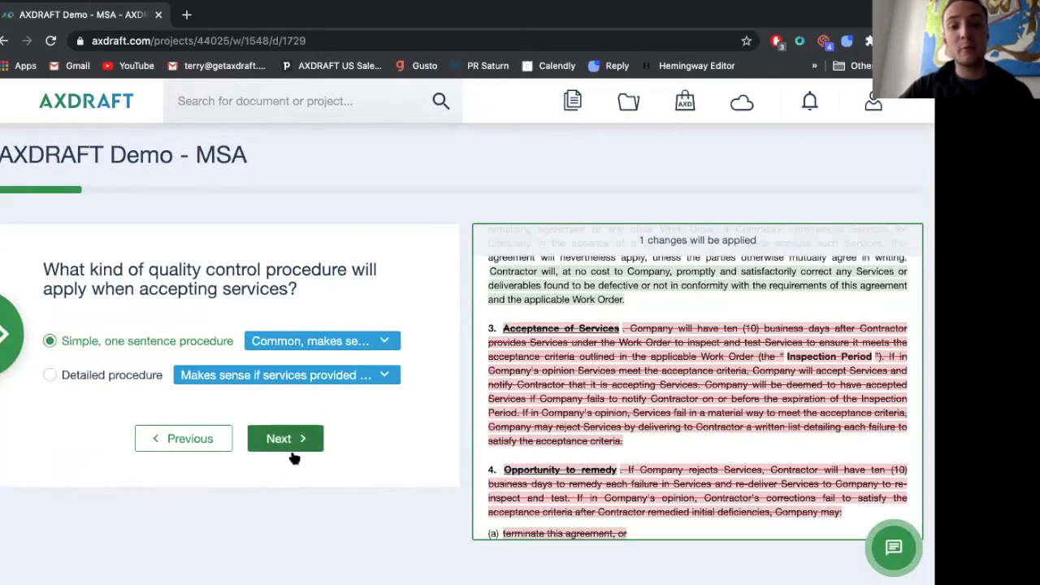
pyautogui.click(285, 438)
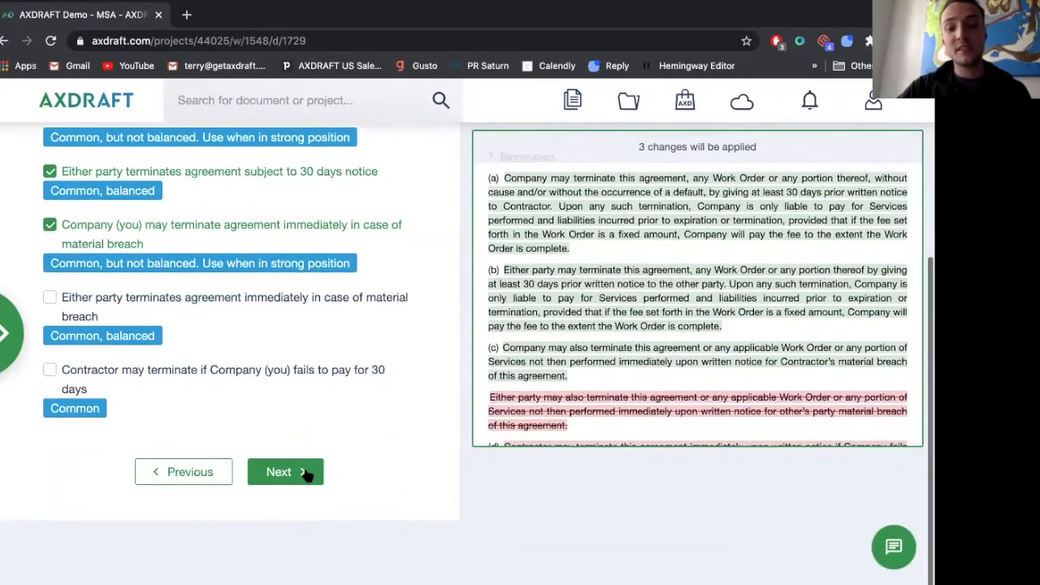
pyautogui.click(285, 472)
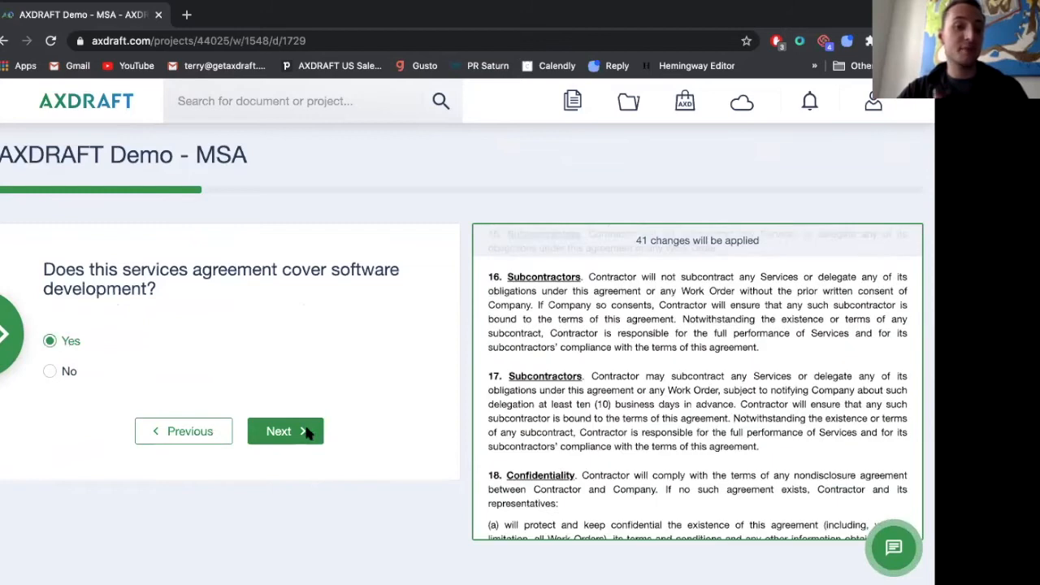
pyautogui.click(279, 430)
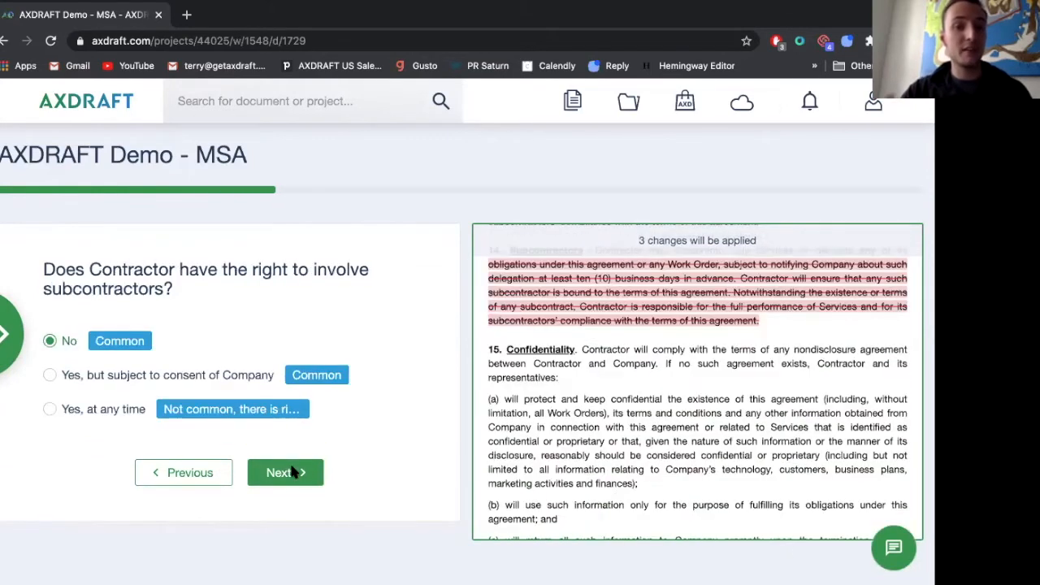
pyautogui.click(285, 472)
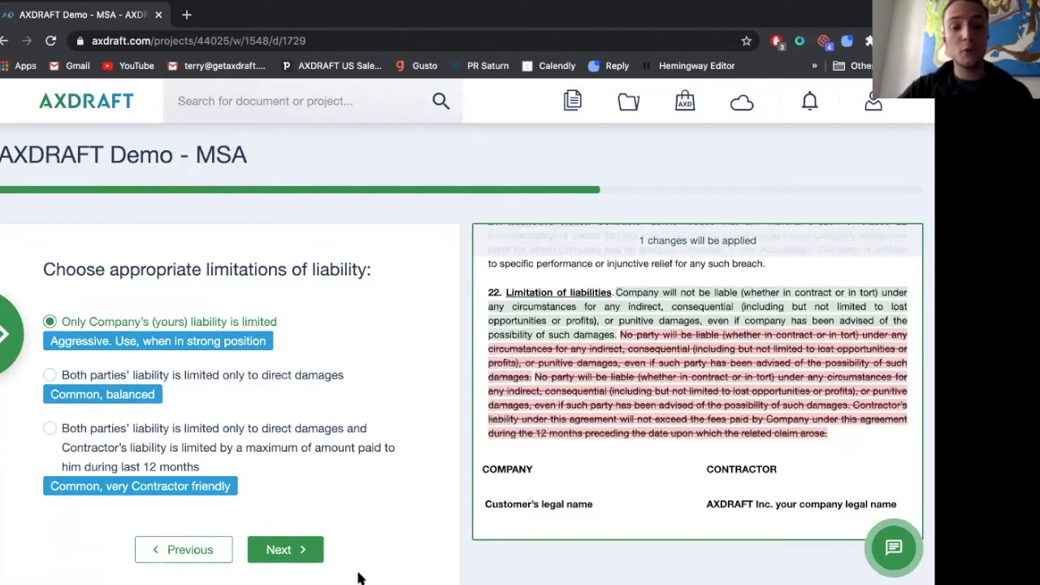
pyautogui.click(278, 549)
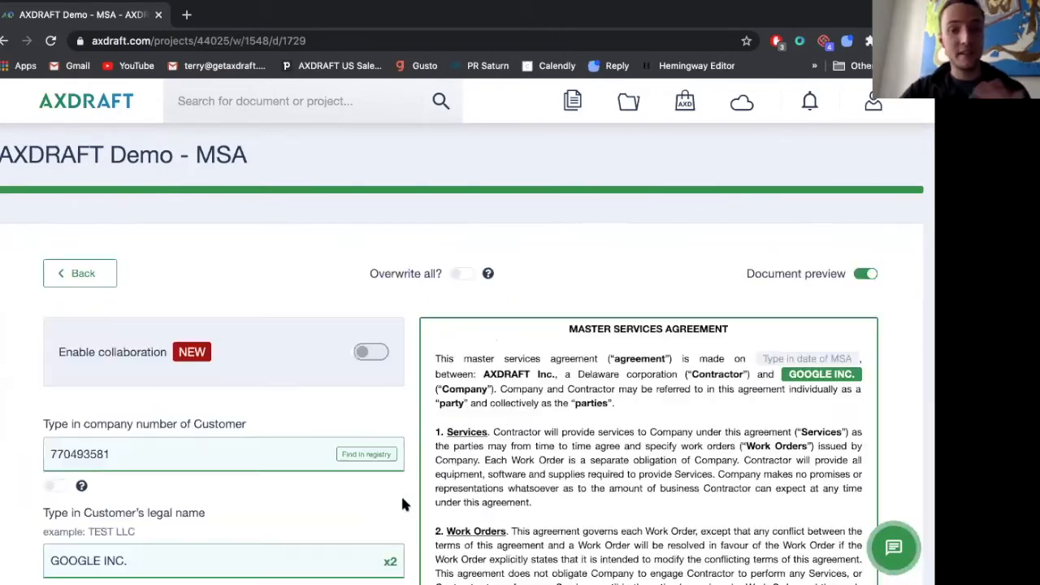
# - Date the MSA 09/16/2020 and set its expiration to 15 December 2020
pyautogui.scroll(-3)
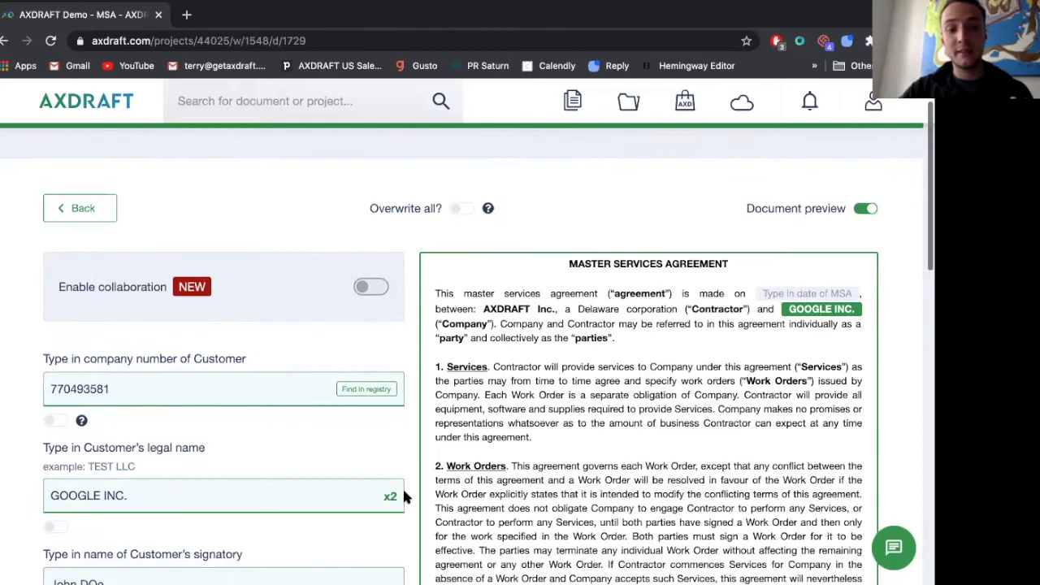
pyautogui.scroll(-3)
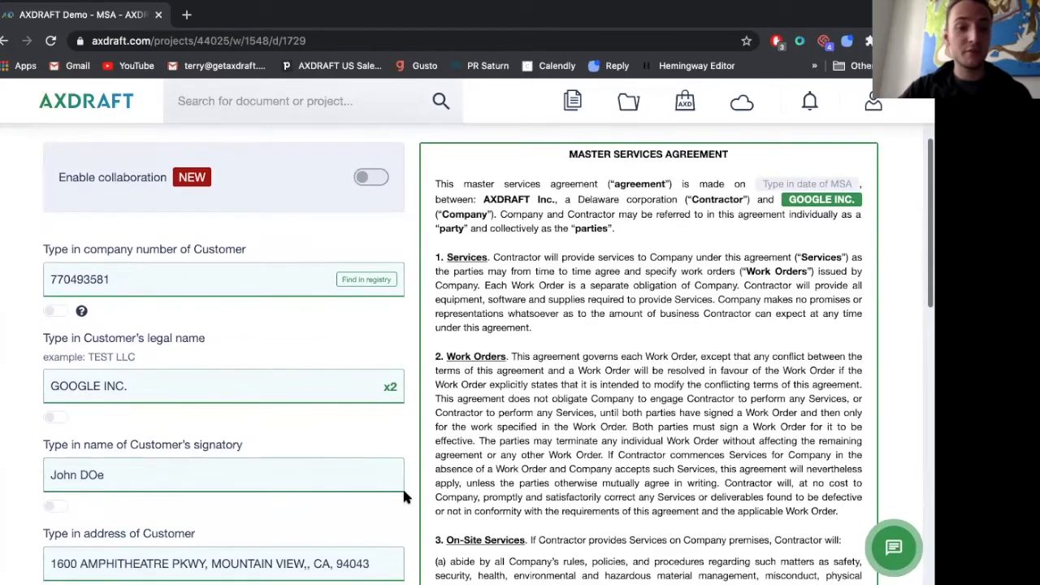
pyautogui.scroll(-3)
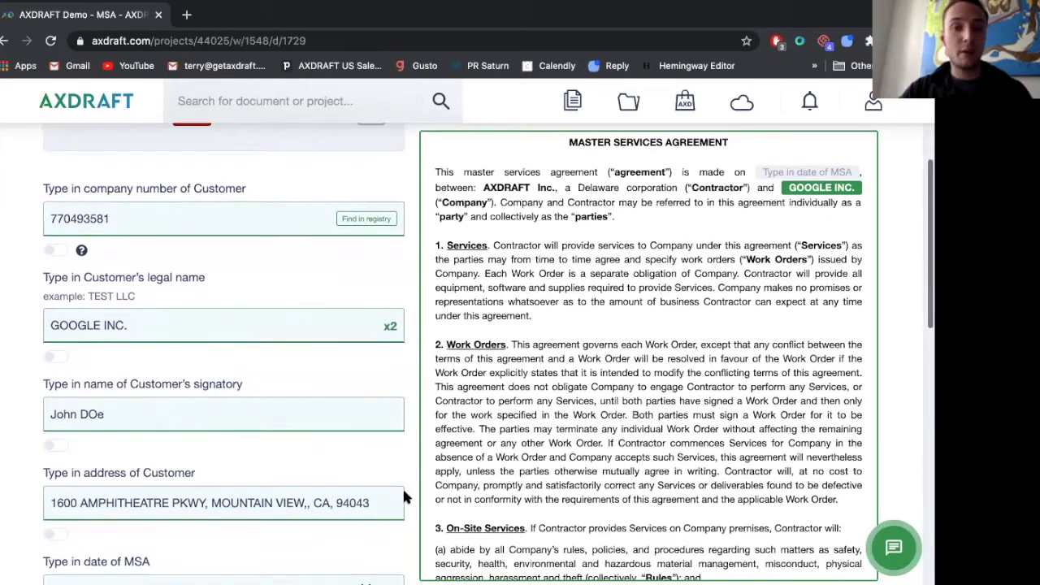
pyautogui.scroll(-3)
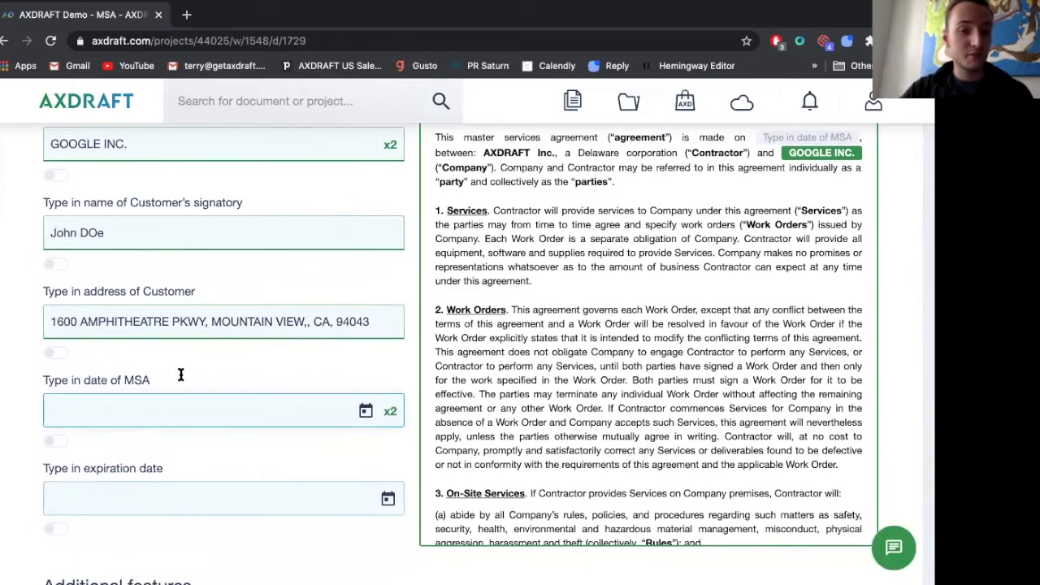
pyautogui.write('09/16/2020')
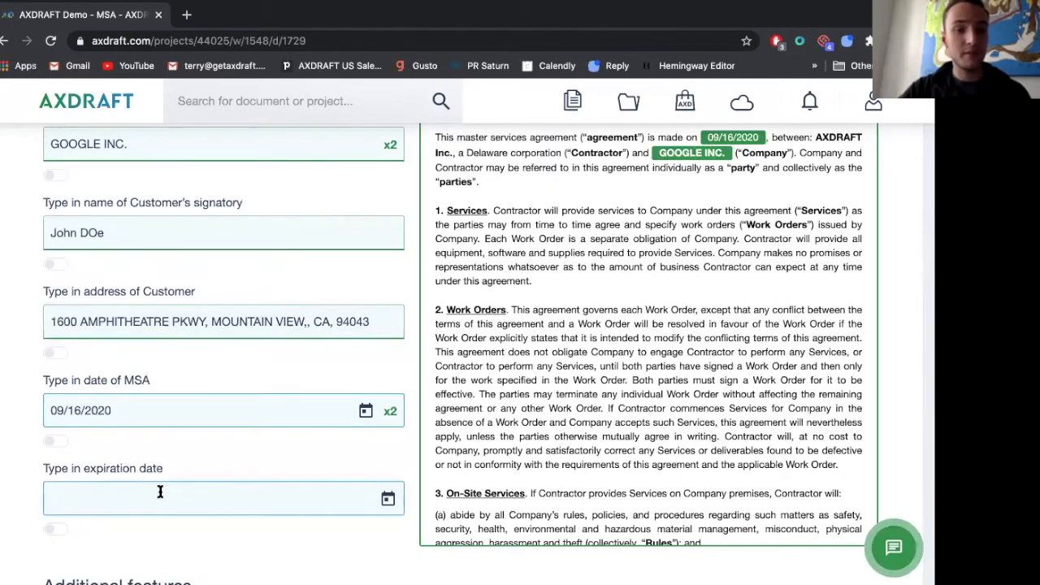
pyautogui.click(160, 498)
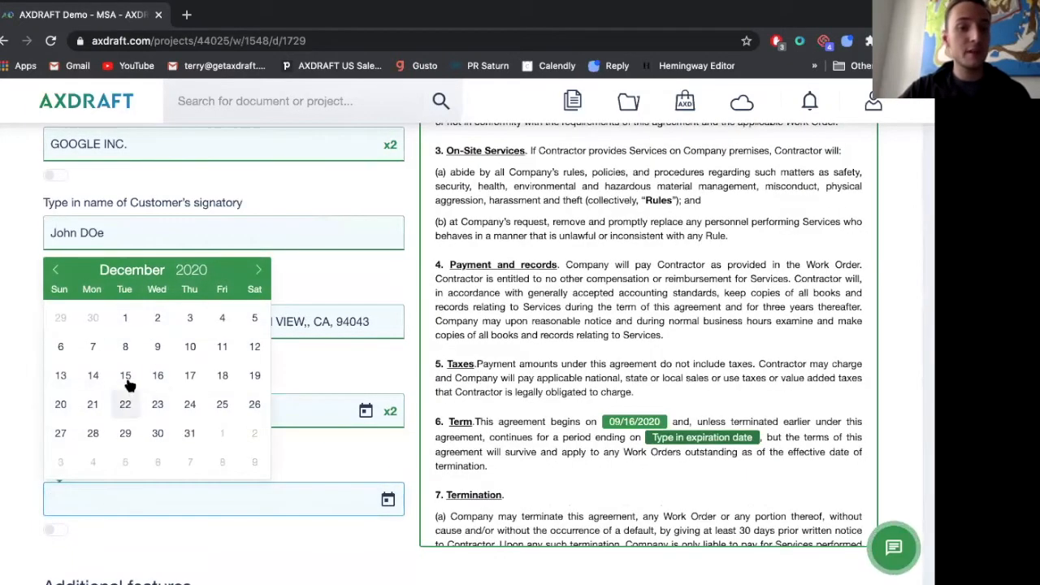
pyautogui.click(125, 375)
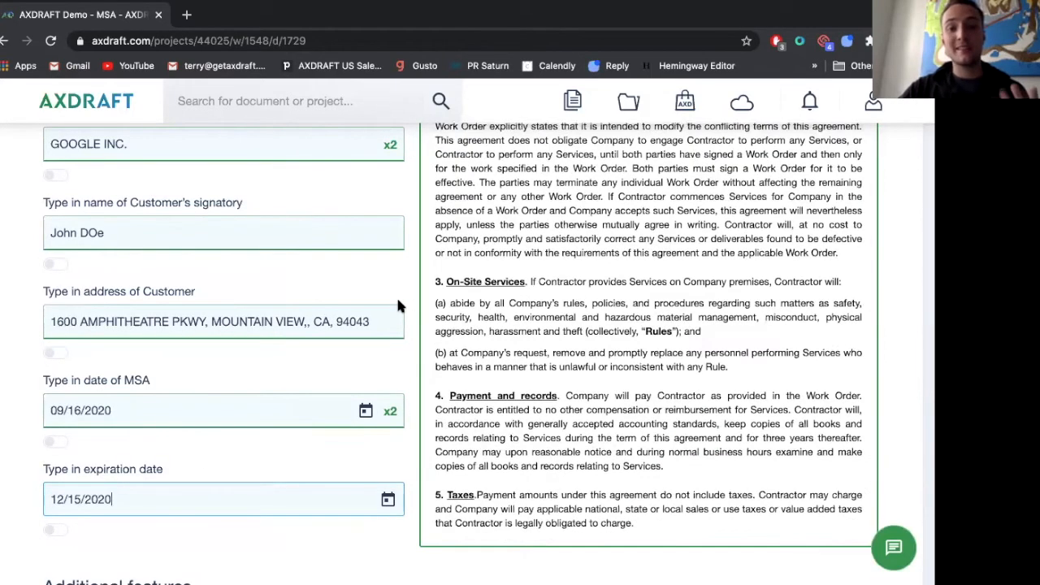
pyautogui.scroll(3)
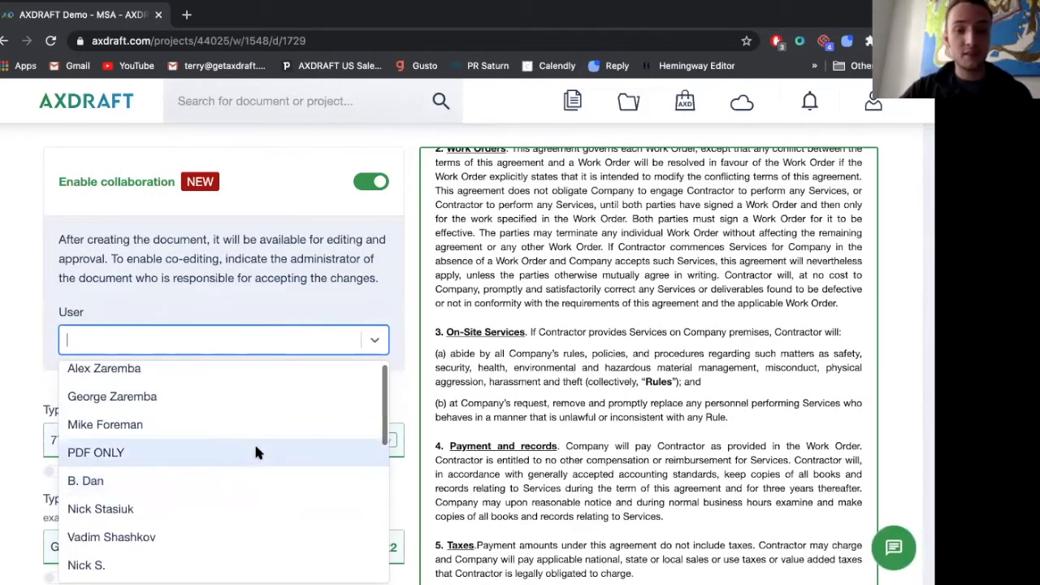
# - Assign a document administrator from the user list and generate the MSA with Magic!
pyautogui.scroll(-3)
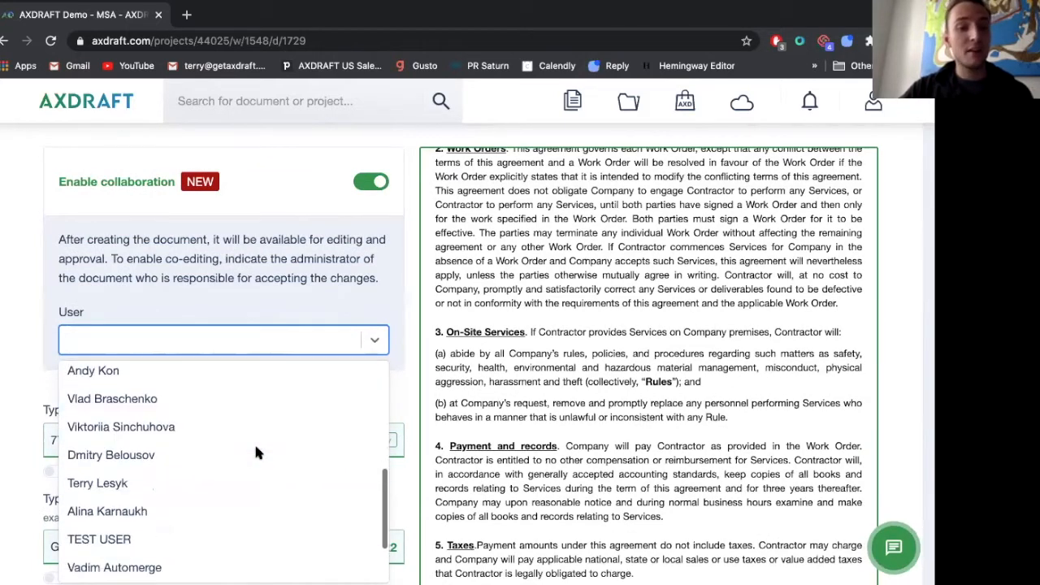
pyautogui.click(97, 482)
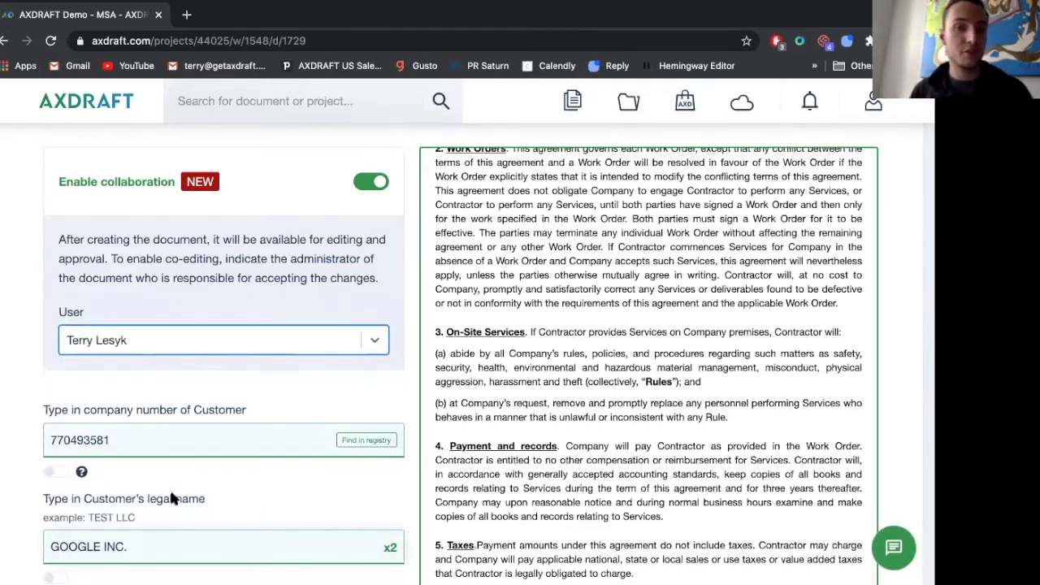
pyautogui.scroll(-3)
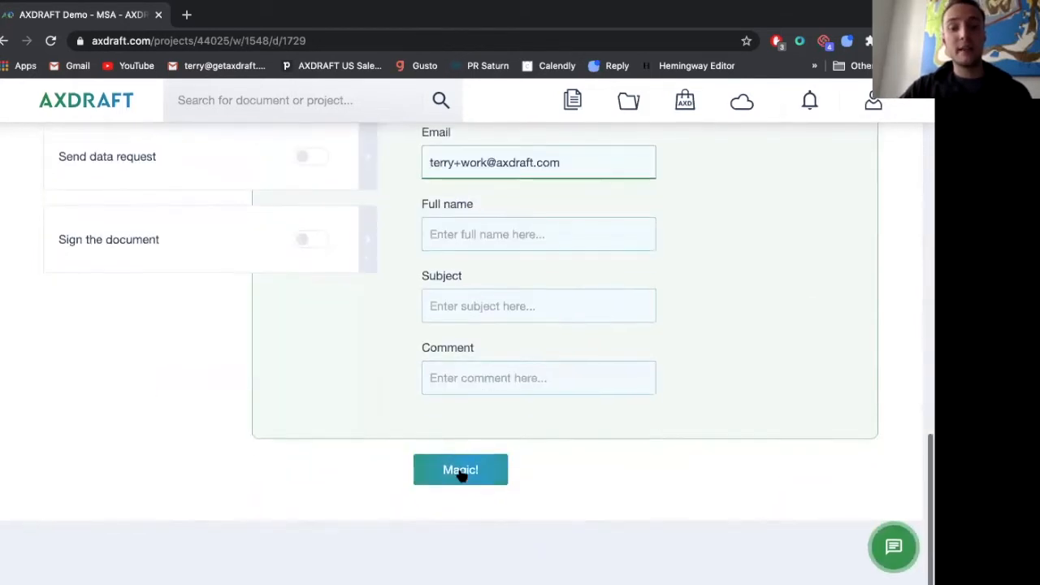
pyautogui.click(461, 470)
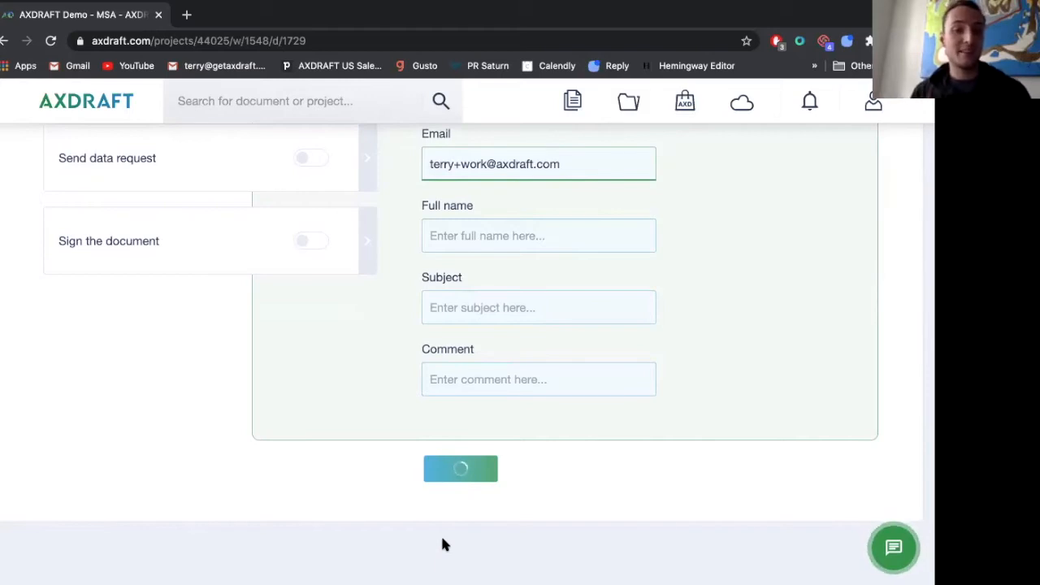
pyautogui.click(459, 468)
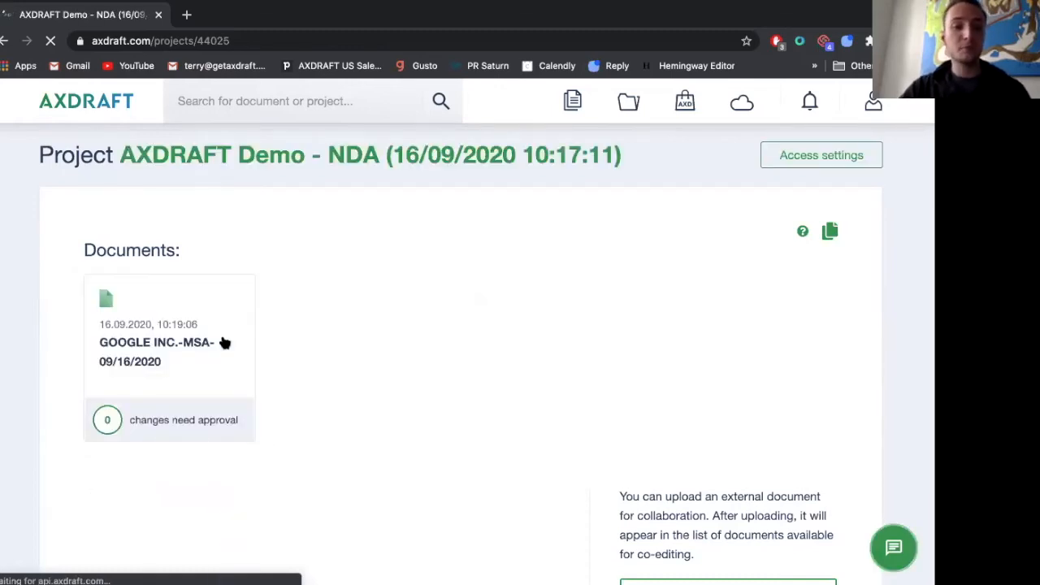
# - Open GOOGLE INC.-MSA-09/16/2020 on its collaboration page
pyautogui.click(156, 342)
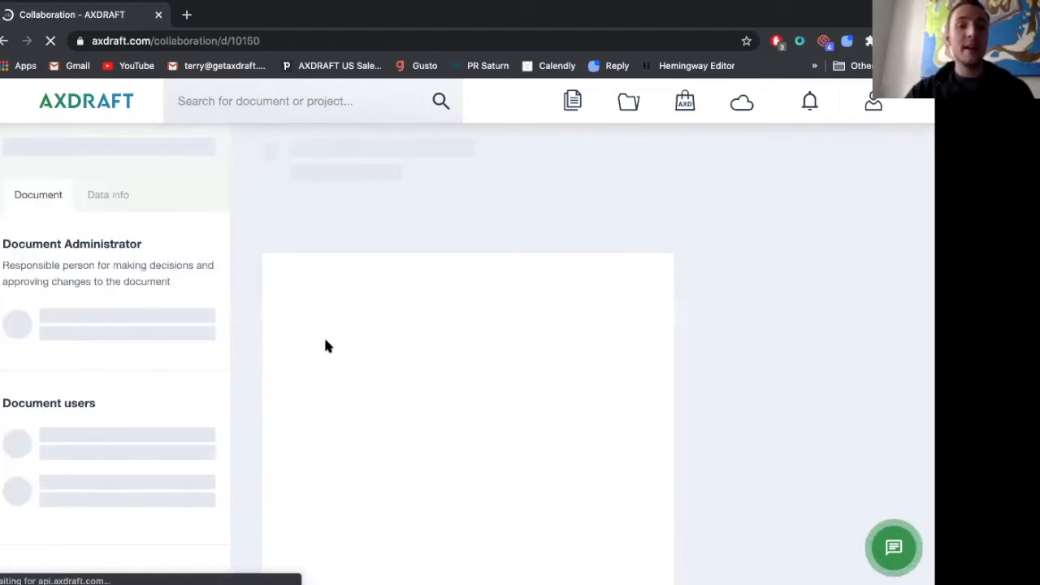
pyautogui.moveTo(367, 367)
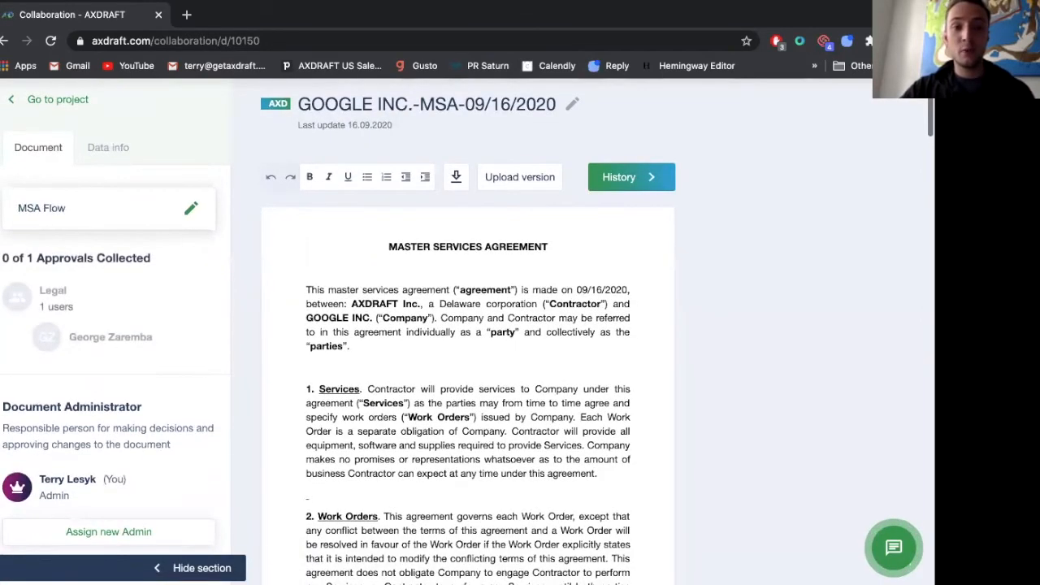
pyautogui.moveTo(53, 313)
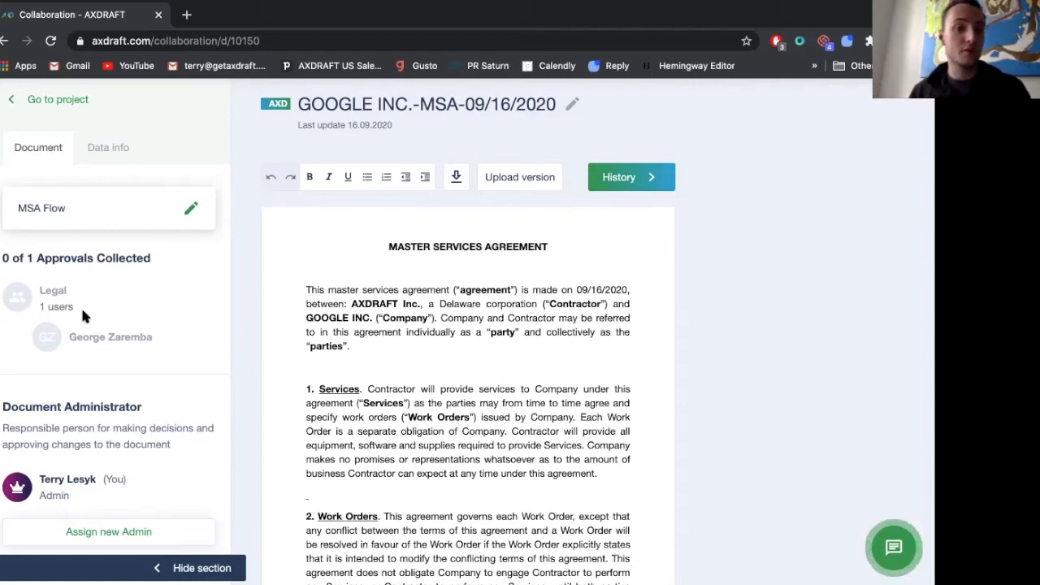
# - Delete the Services clause text and comment "Let's Discuss" on the end of Work Orders
pyautogui.scroll(-3)
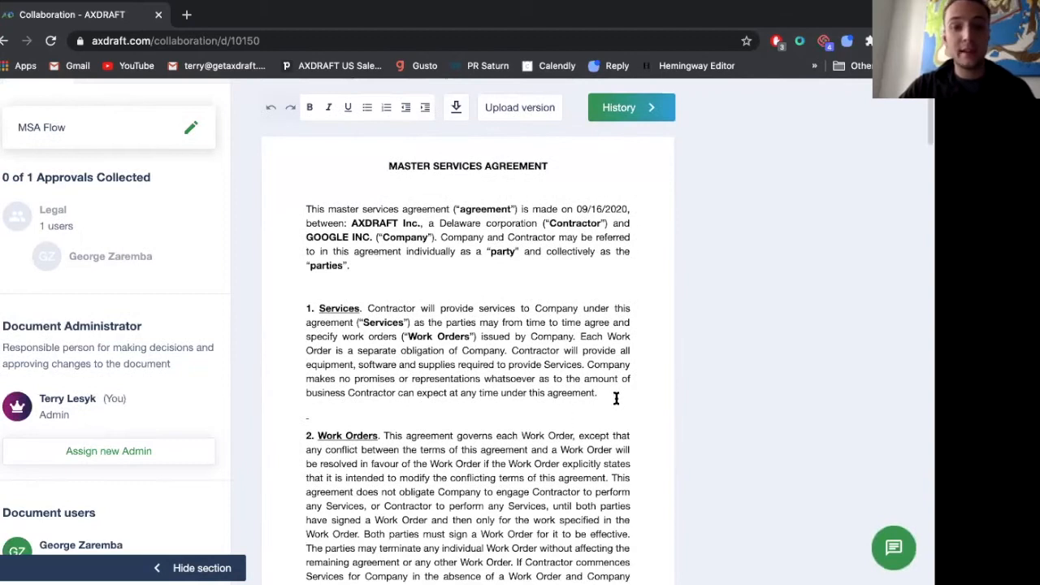
pyautogui.moveTo(318, 308); pyautogui.dragTo(596, 392)
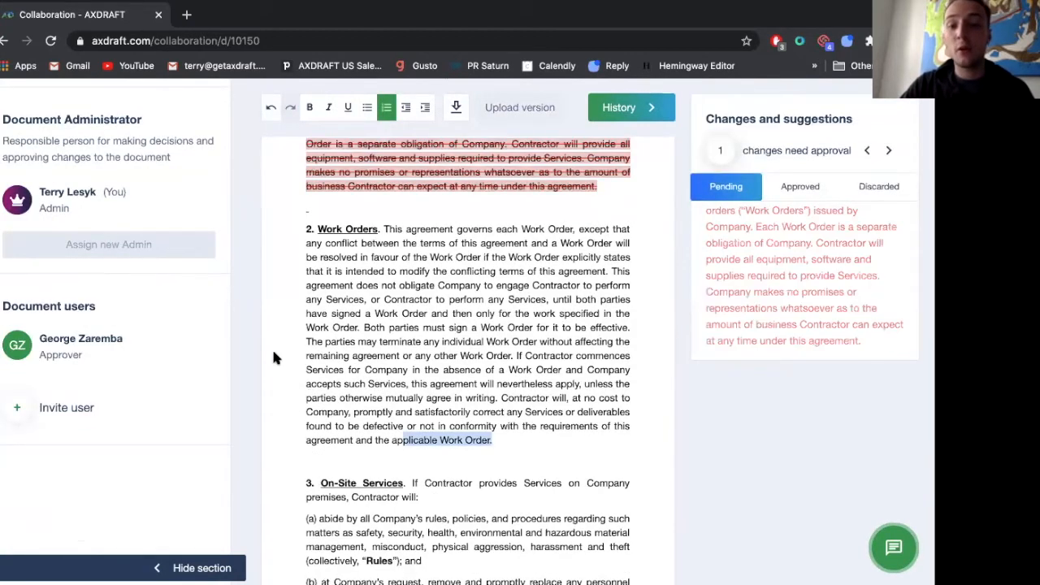
pyautogui.moveTo(306, 355); pyautogui.dragTo(490, 439)
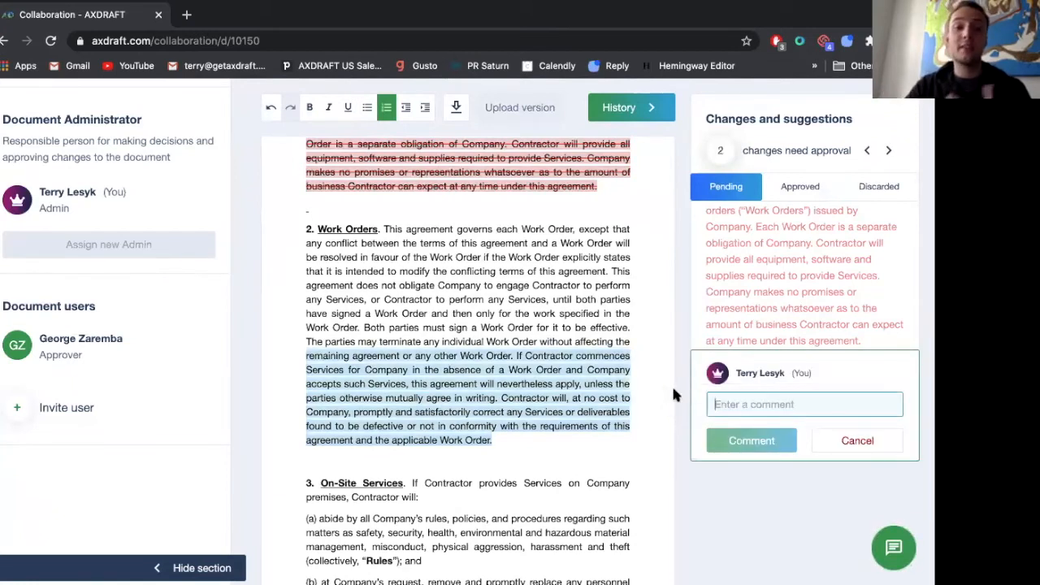
pyautogui.write("Let's Discuss")
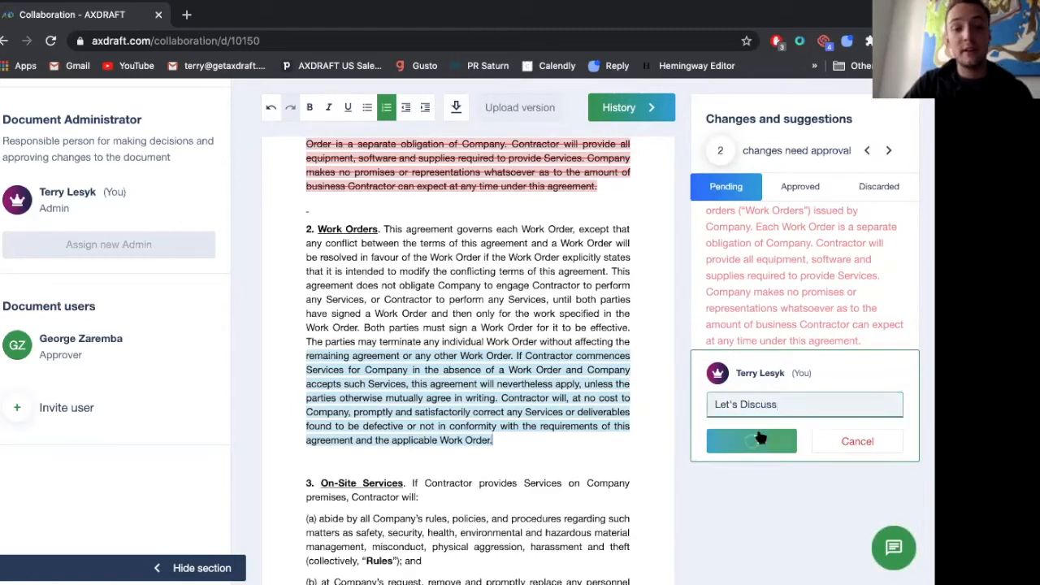
pyautogui.click(750, 440)
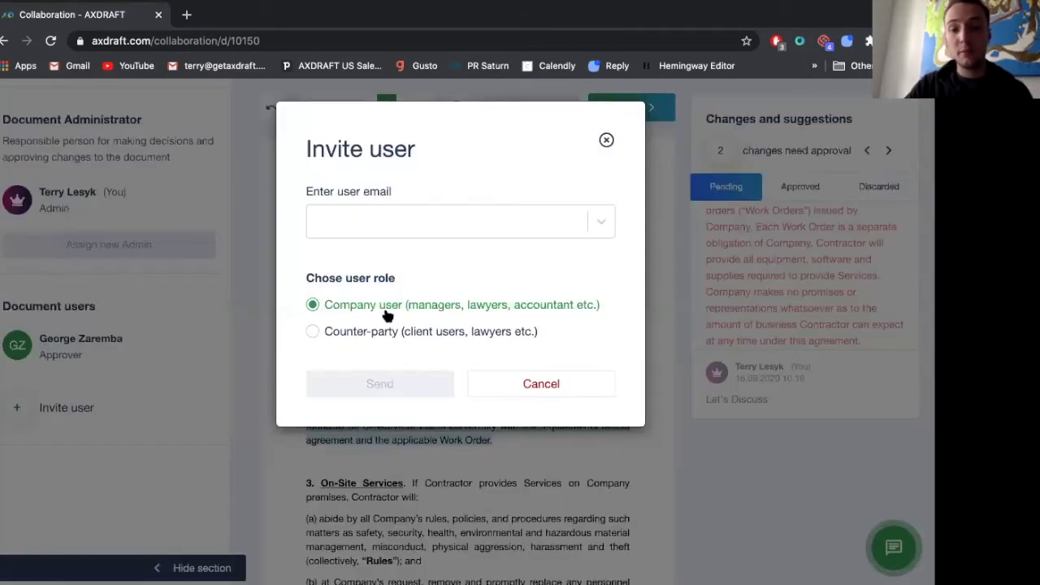
# - Pick the Counter-party role in the Invite user dialog, then cancel without inviting anyone
pyautogui.click(312, 331)
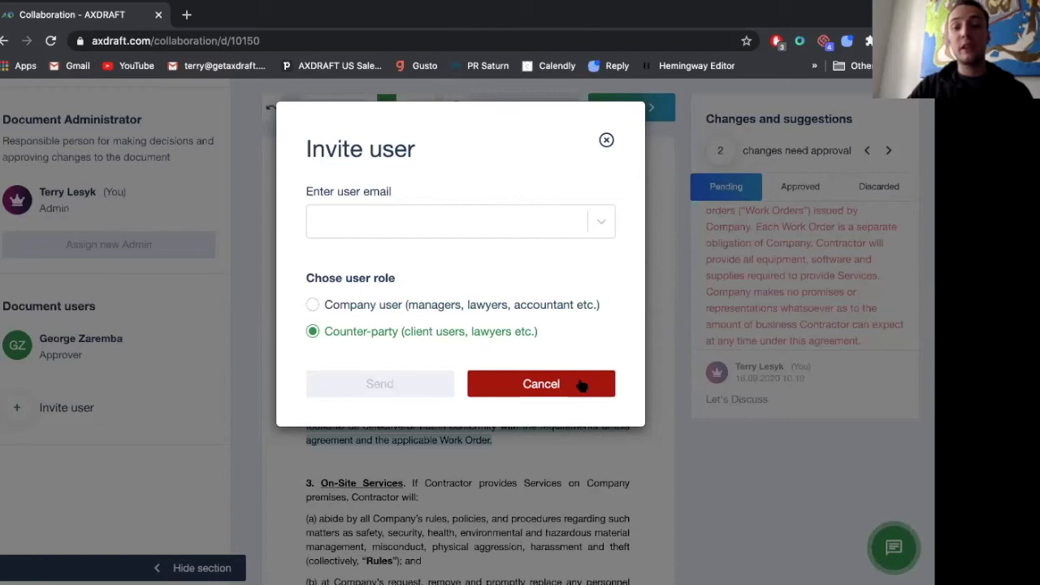
pyautogui.click(541, 384)
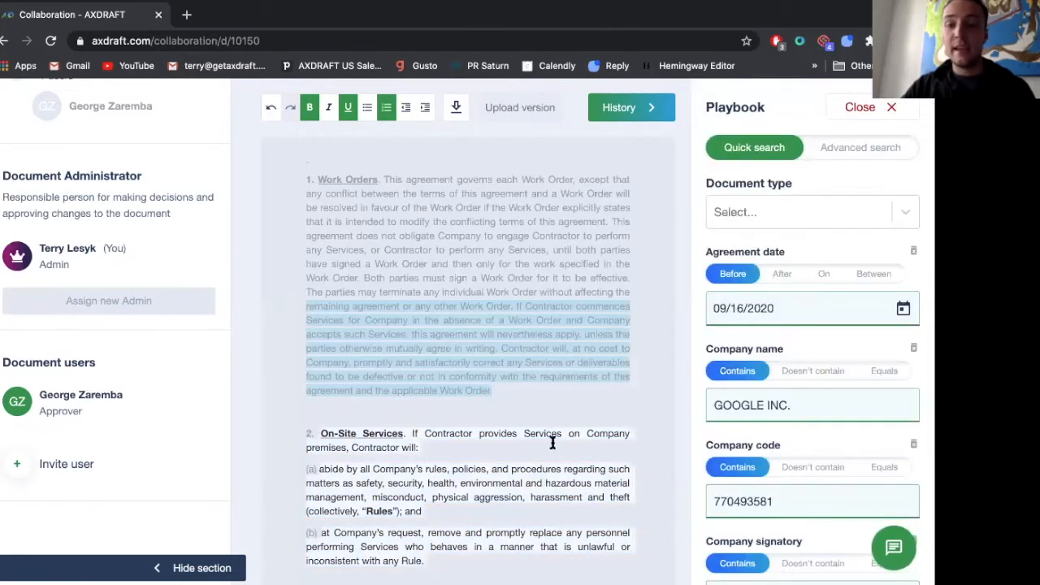
# - Scroll down through the Playbook quick search filters and clause results
pyautogui.scroll(-3)
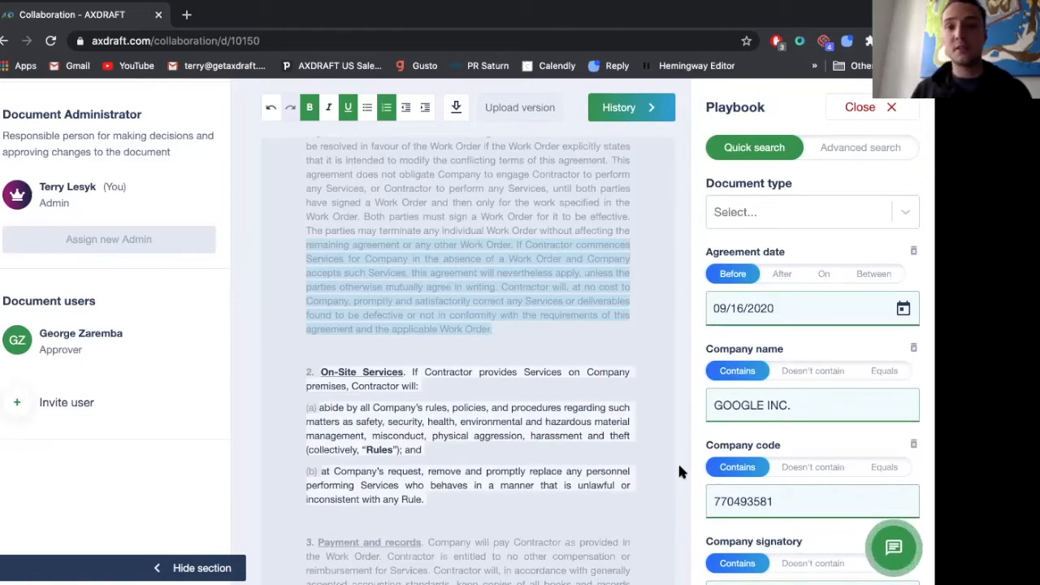
pyautogui.scroll(-3)
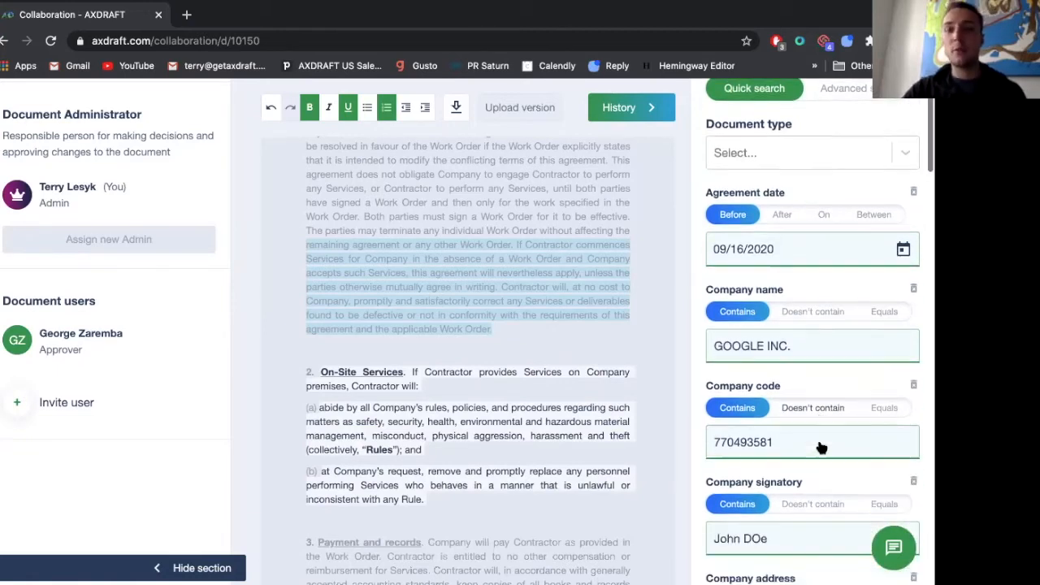
pyautogui.scroll(-3)
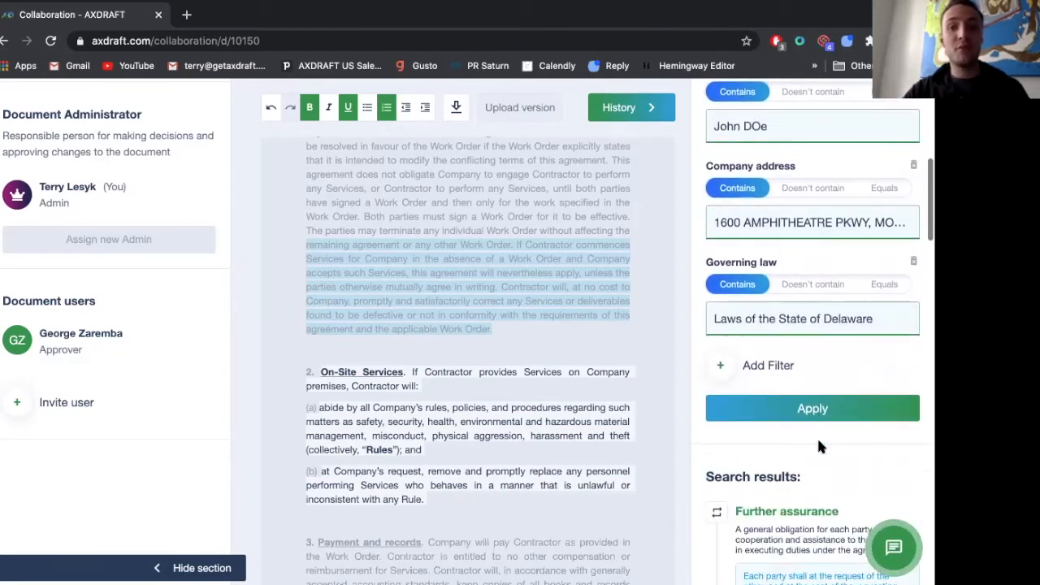
pyautogui.scroll(-3)
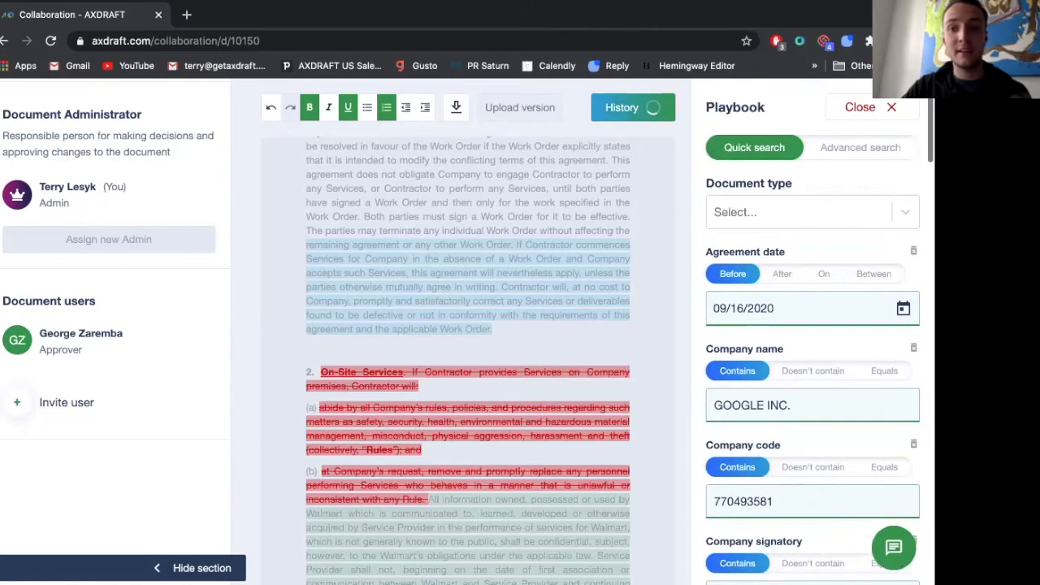
# - View the History version comparison, then return to the document
pyautogui.click(632, 107)
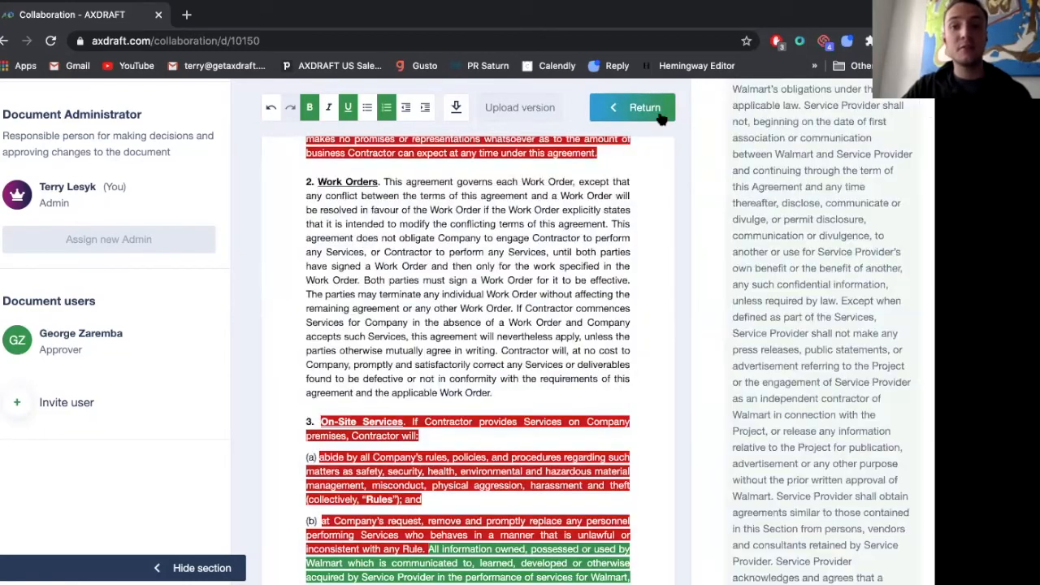
pyautogui.click(644, 107)
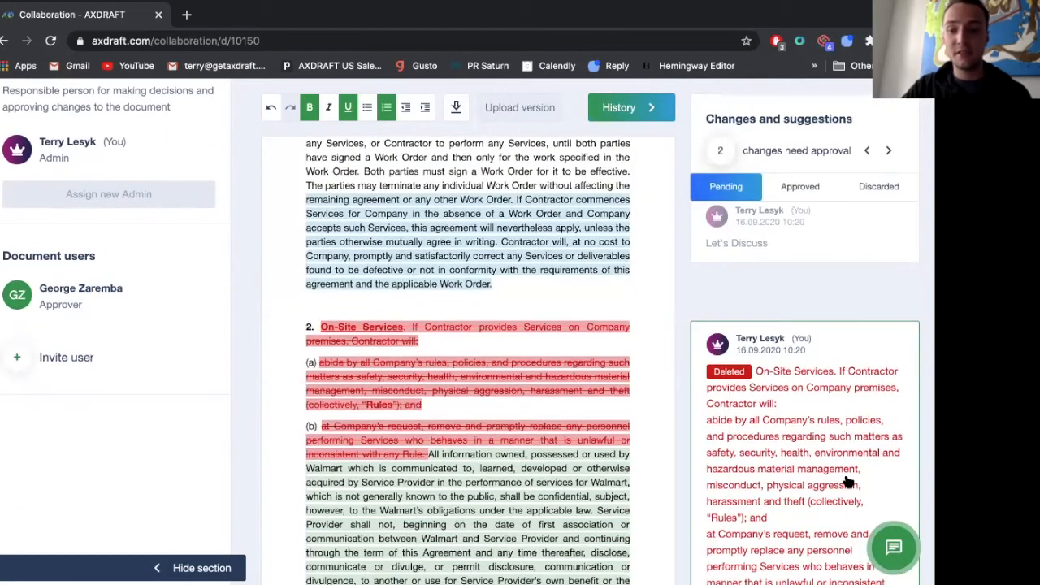
pyautogui.scroll(-3)
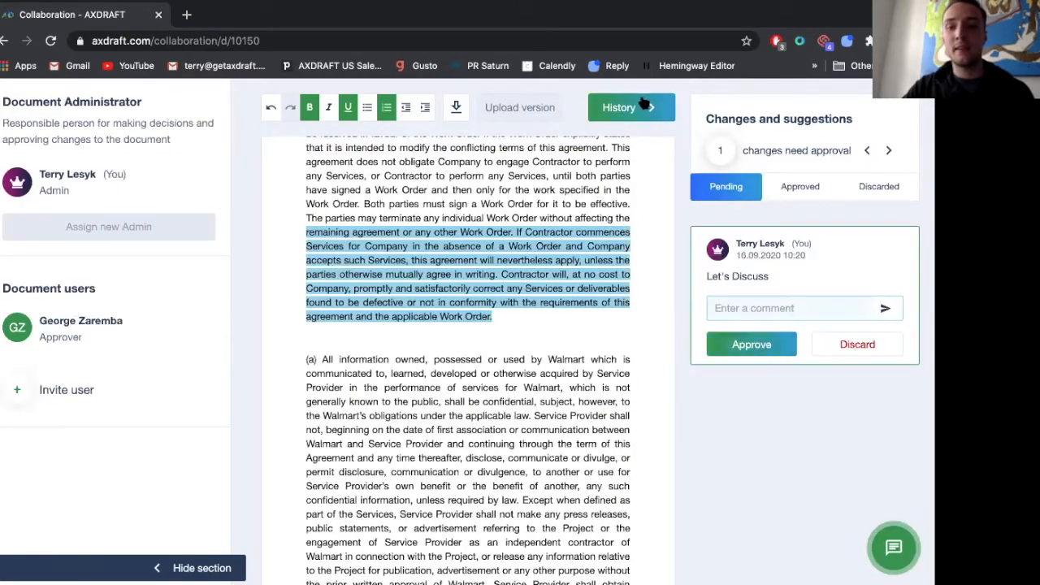
# - Reopen History to see removed MSA text in red and added Walmart text in green
pyautogui.click(750, 344)
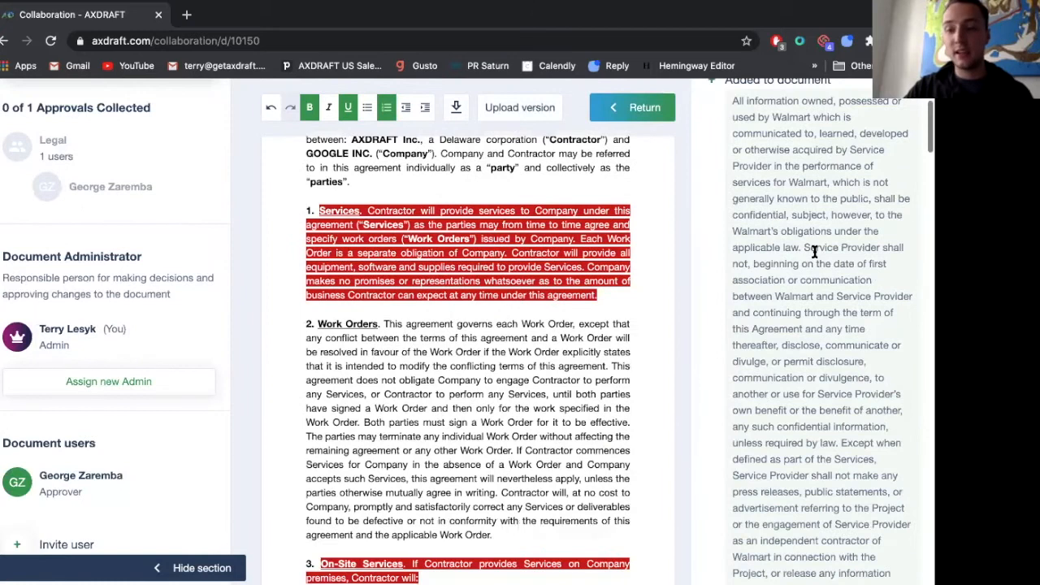
pyautogui.scroll(-3)
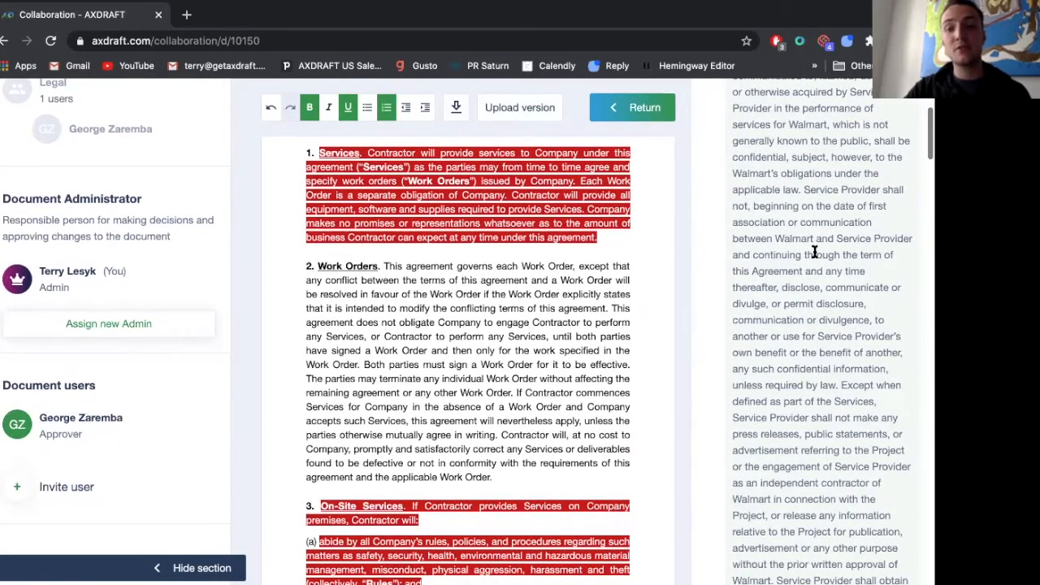
pyautogui.scroll(-3)
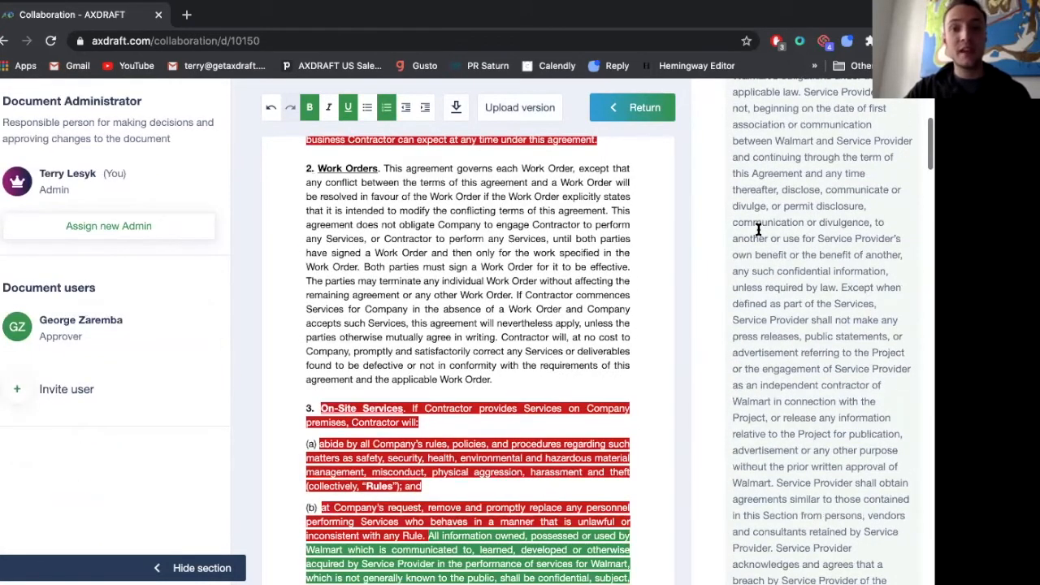
pyautogui.scroll(-3)
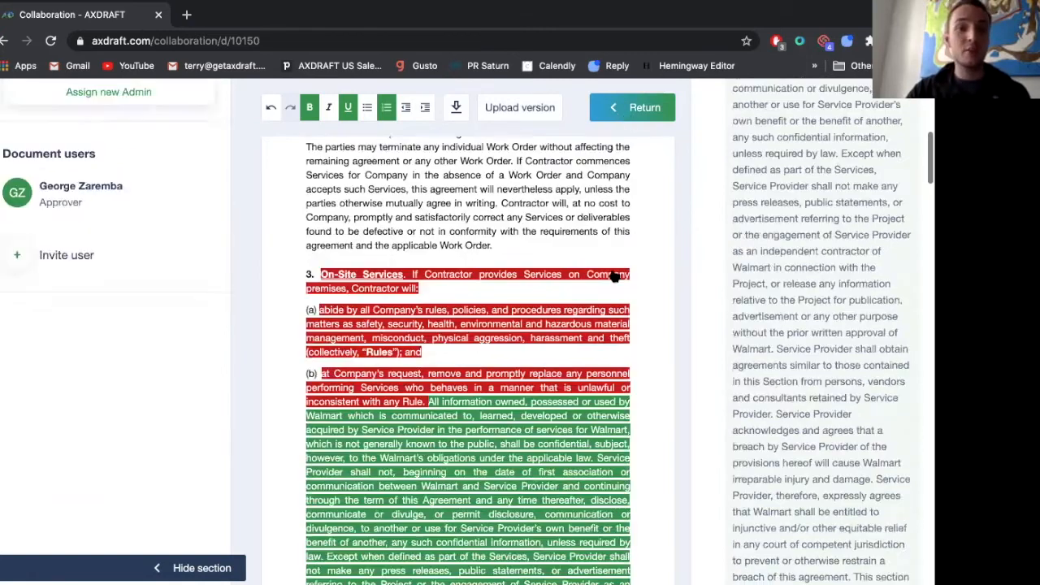
# - Leave History for the MSA page with no changes awaiting approval, then go to storage
pyautogui.click(632, 107)
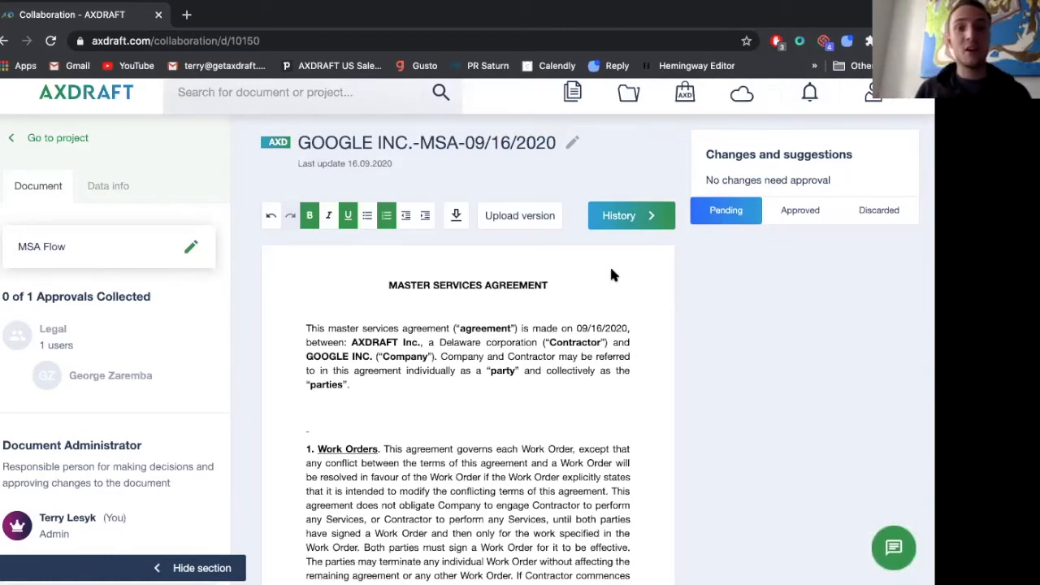
pyautogui.moveTo(524, 248)
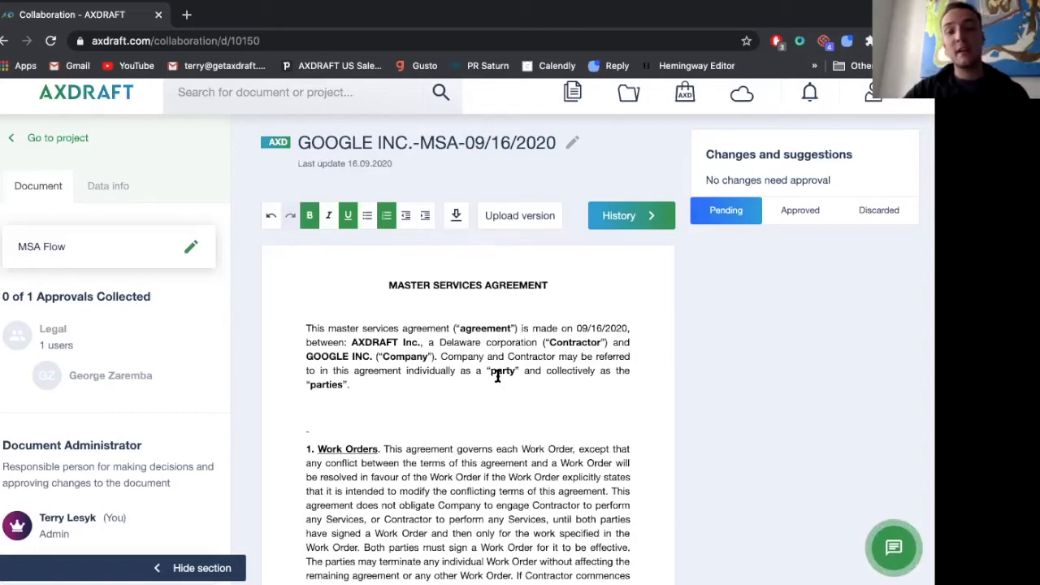
pyautogui.moveTo(552, 452)
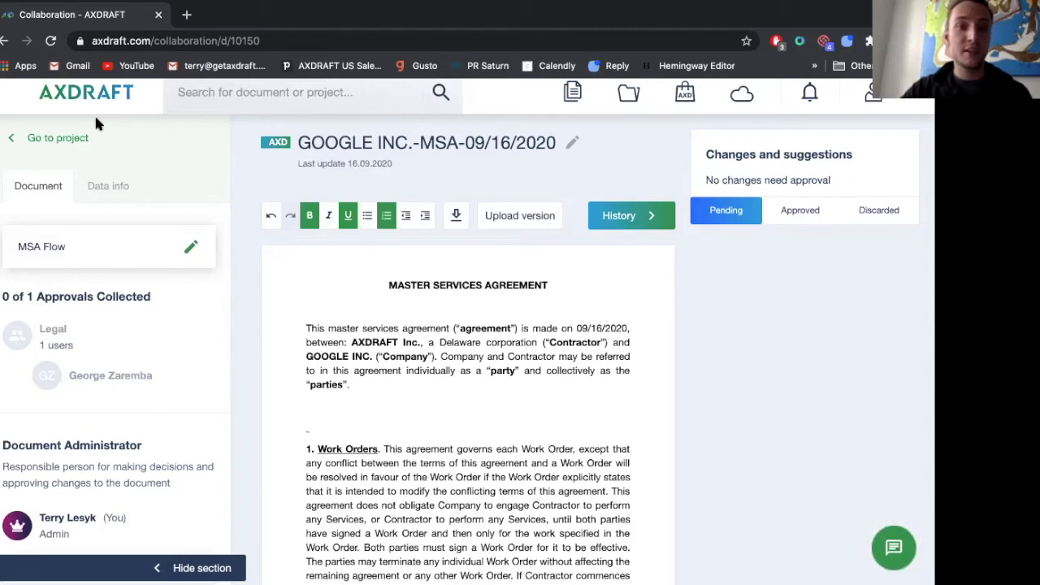
pyautogui.click(740, 92)
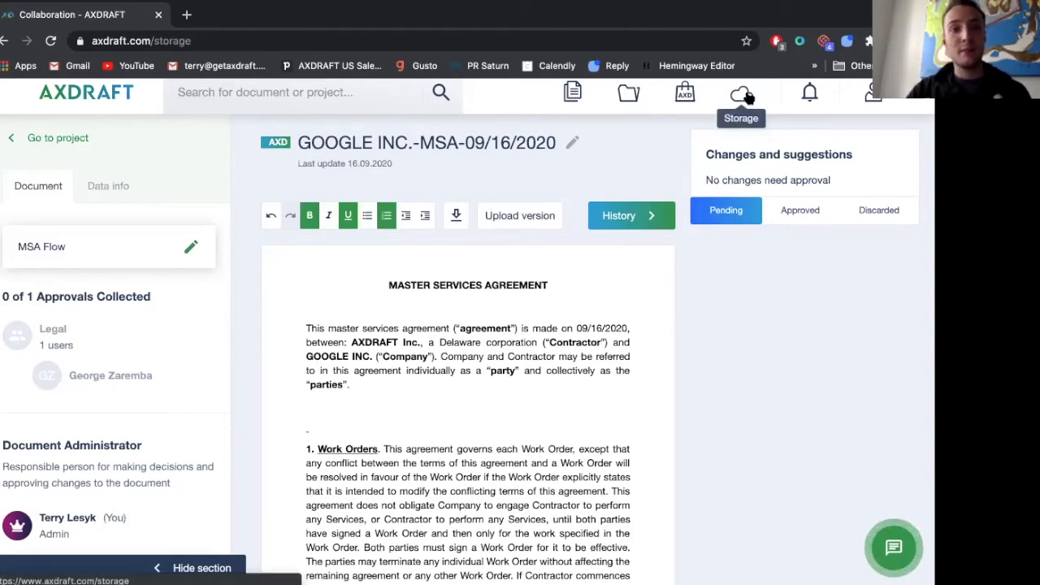
# - Expand the GOOGLE INC.-MSA-09/16/2020 entry to view its company code, address, signatory and Delaware law
pyautogui.click(740, 98)
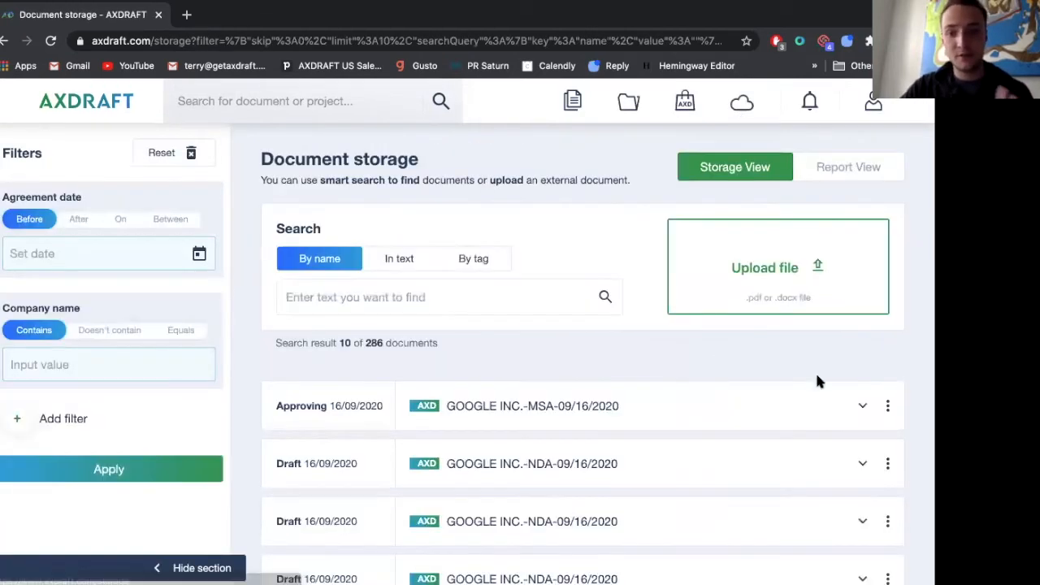
pyautogui.click(862, 405)
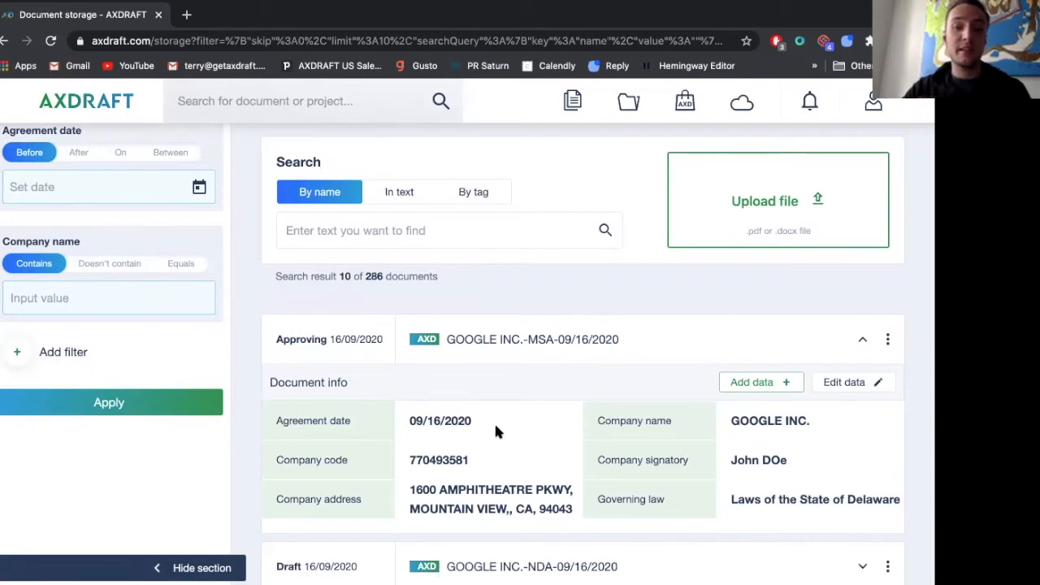
pyautogui.moveTo(406, 202)
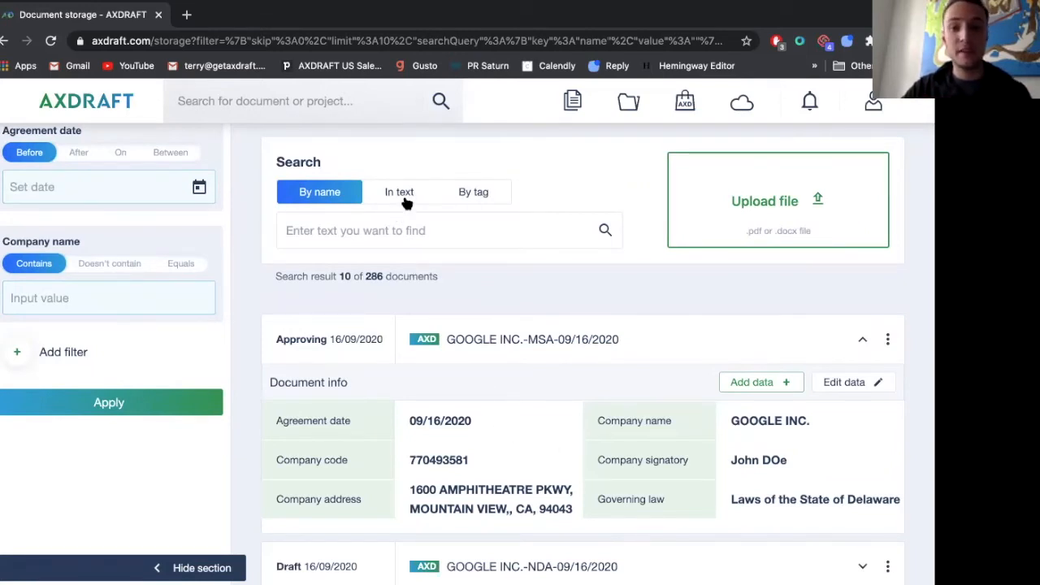
pyautogui.moveTo(508, 195)
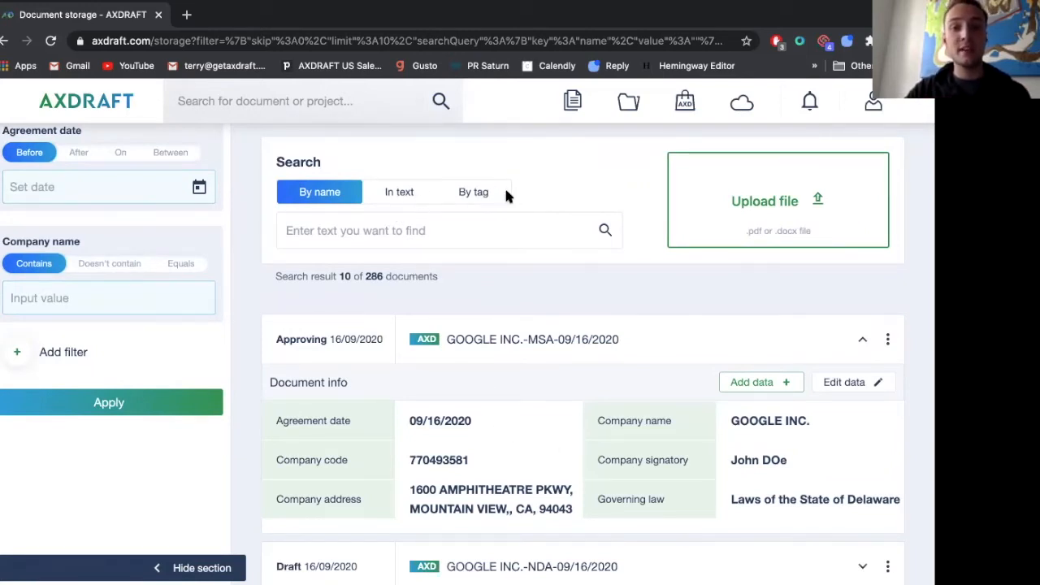
pyautogui.moveTo(739, 225)
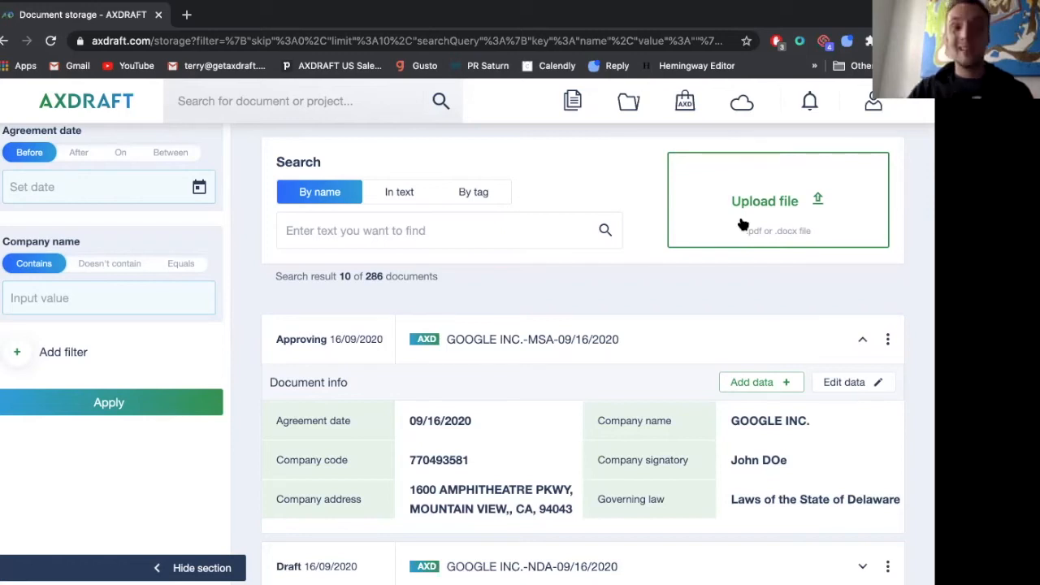
pyautogui.moveTo(729, 474)
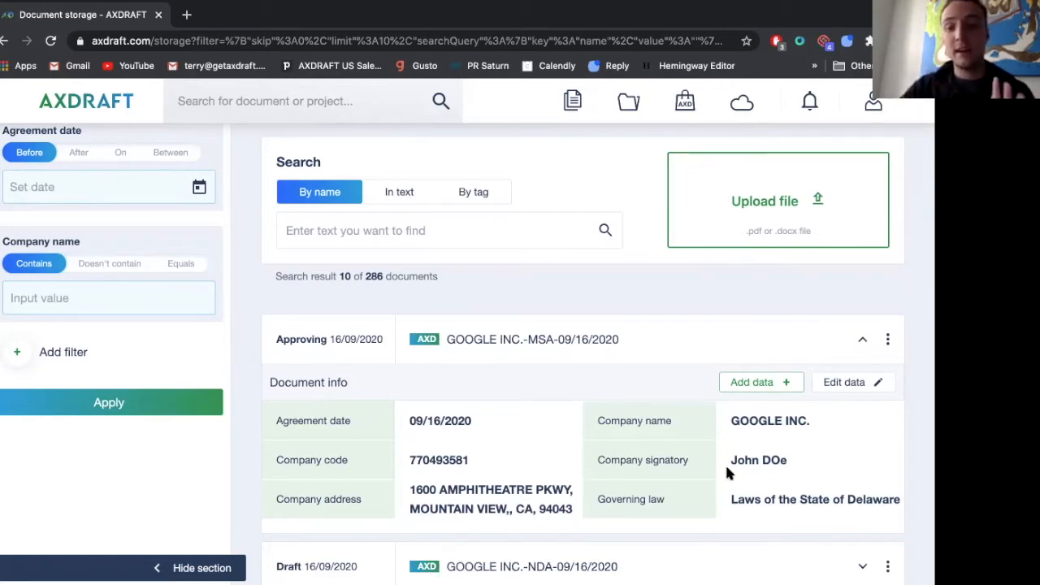
pyautogui.scroll(-3)
pyautogui.write('d')
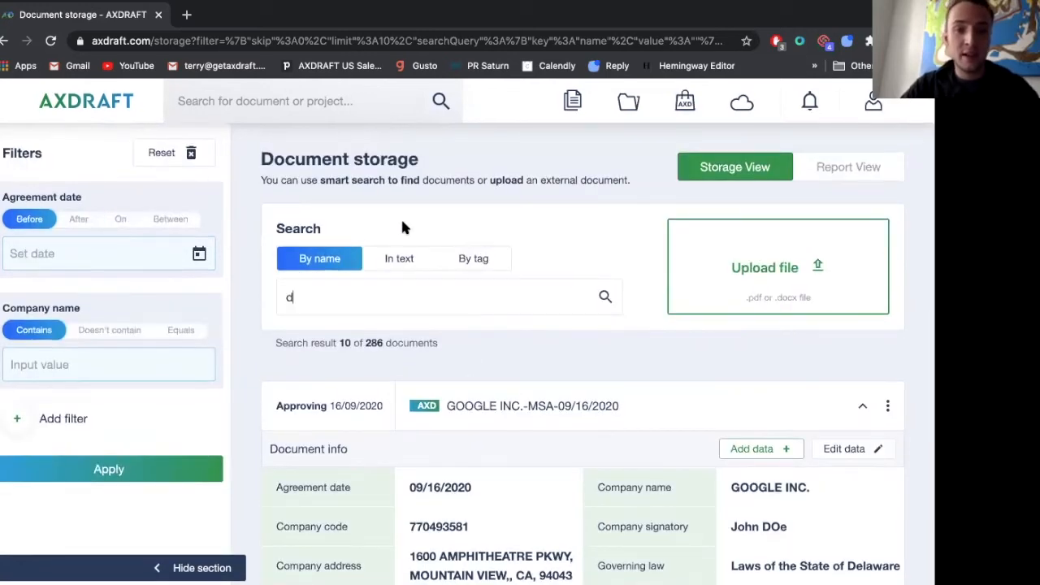
# - Search storage In text for 'delaware', returning 19 documents starting with CareVet-MSA-08_27_2020
pyautogui.click(399, 259)
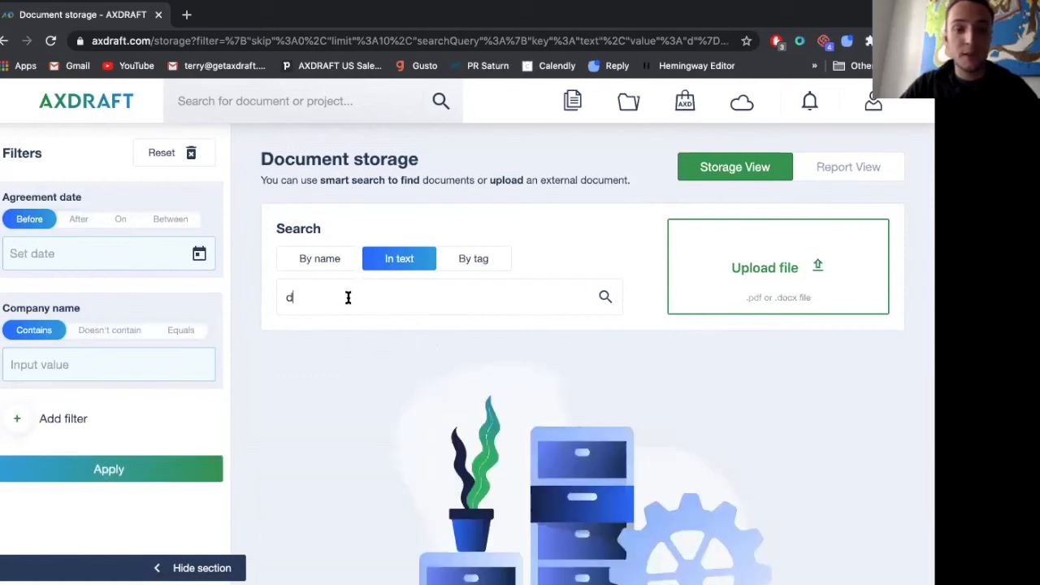
pyautogui.write('elaware')
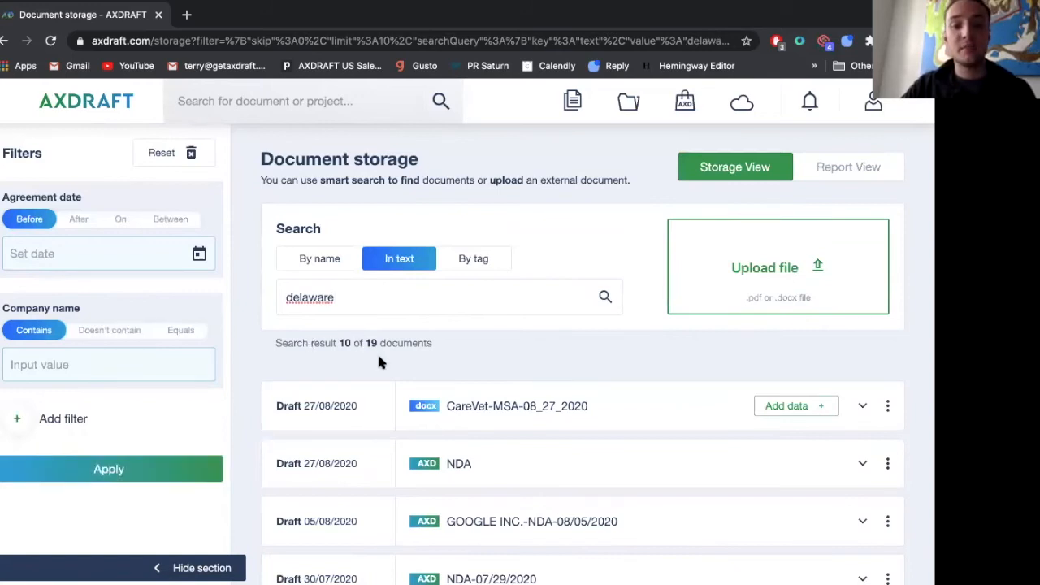
pyautogui.click(504, 284)
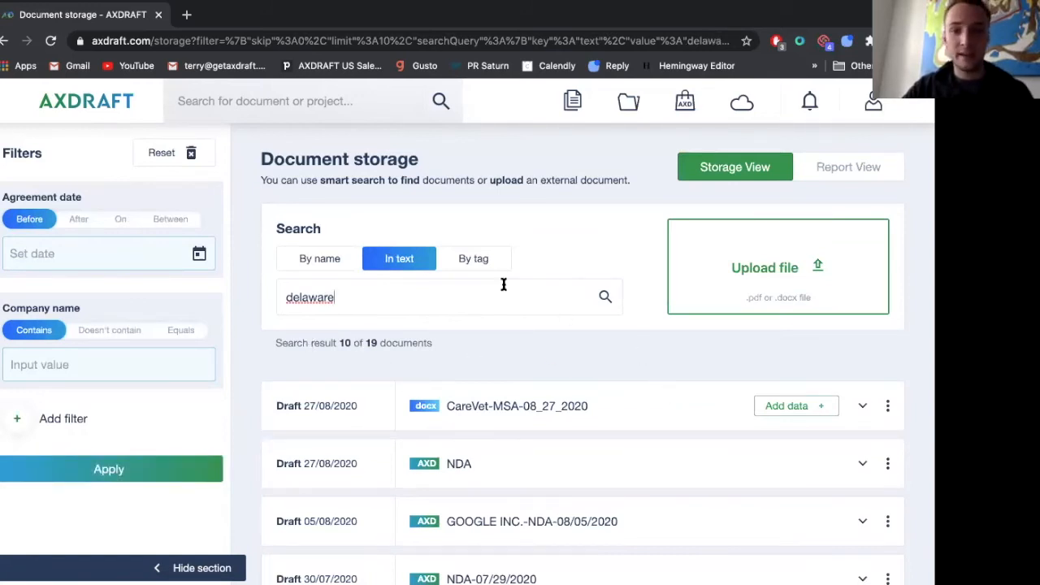
pyautogui.click(109, 364)
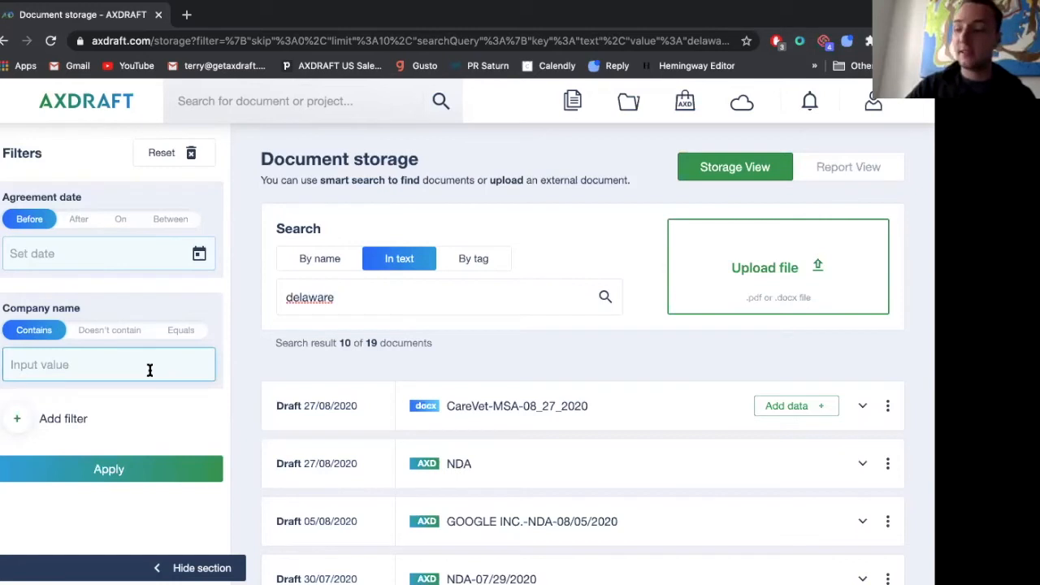
pyautogui.moveTo(227, 402)
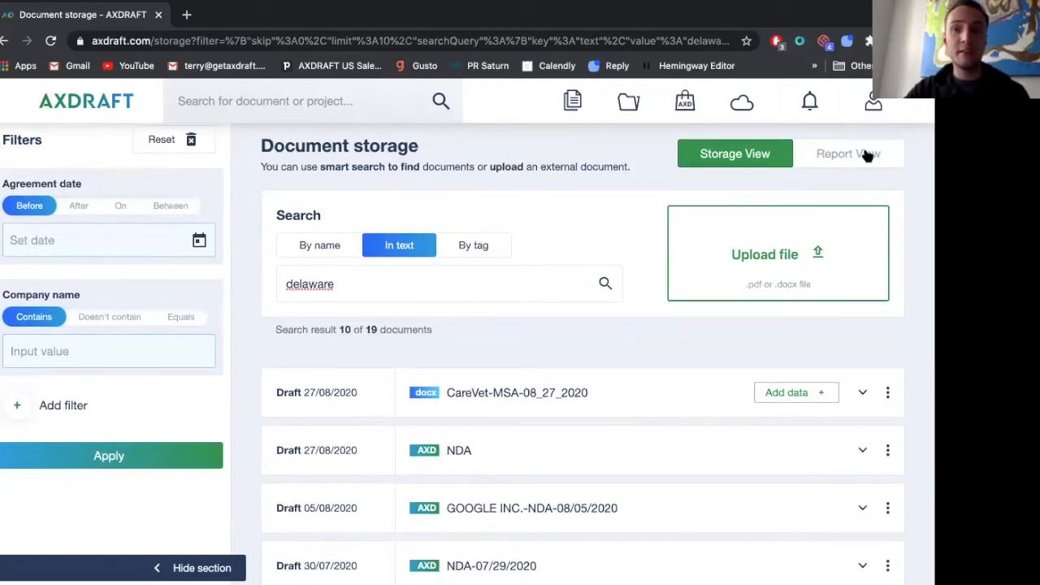
# - Run a last-30-days Agreement date report with a Governing law condition, finding 46 documents
pyautogui.click(848, 153)
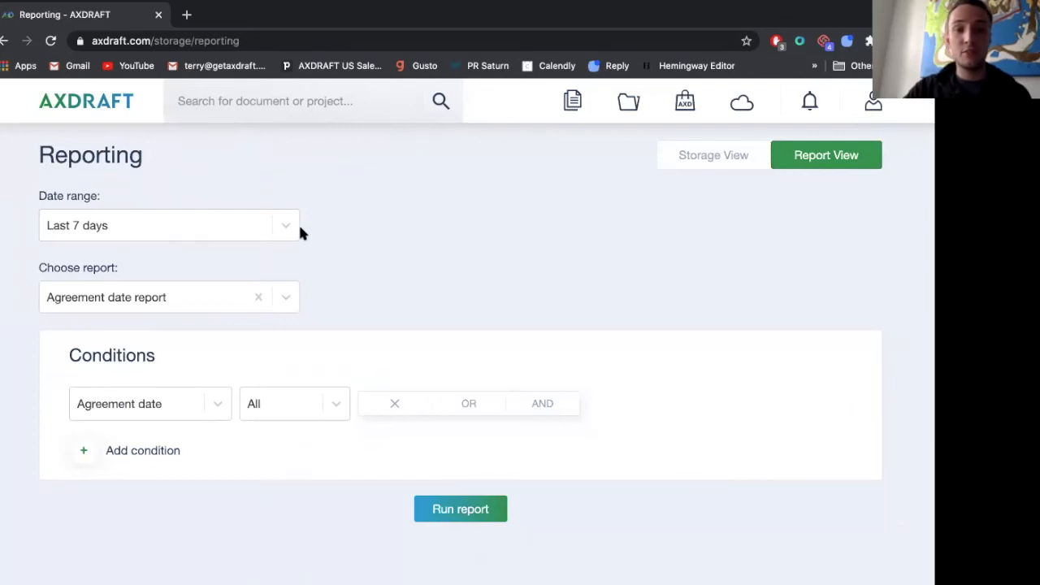
pyautogui.click(169, 225)
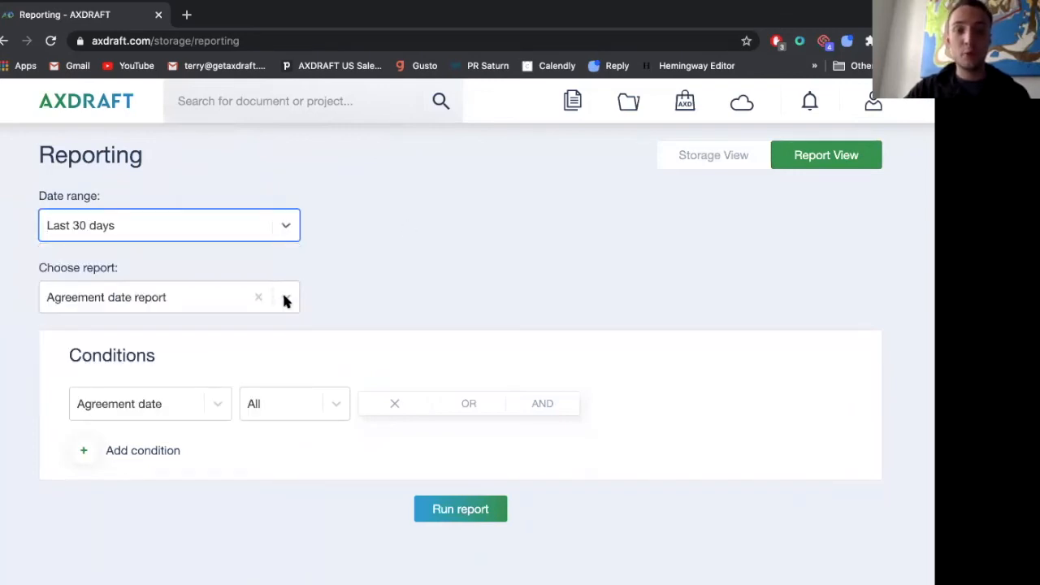
pyautogui.click(286, 298)
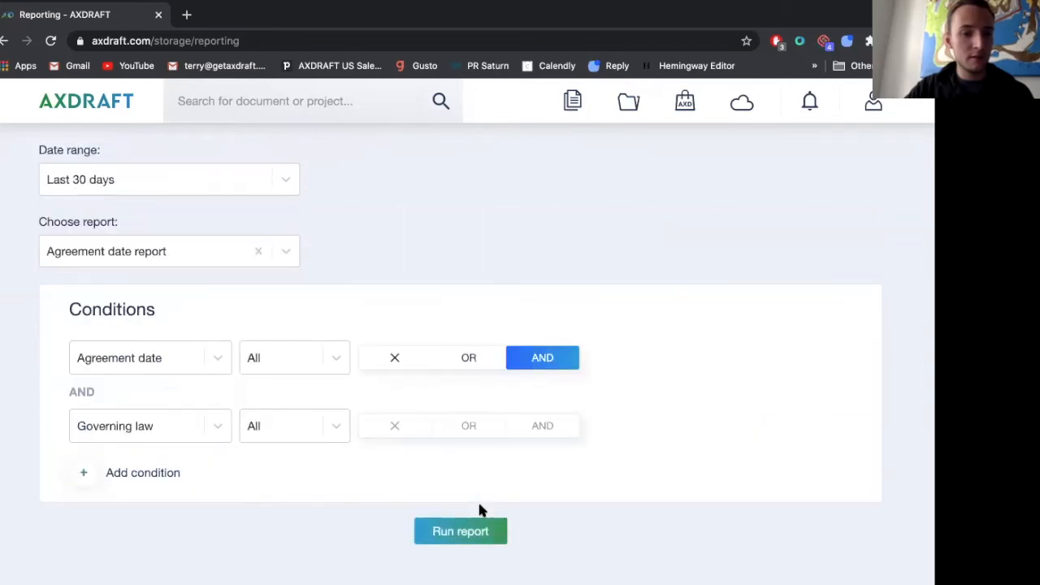
pyautogui.click(460, 530)
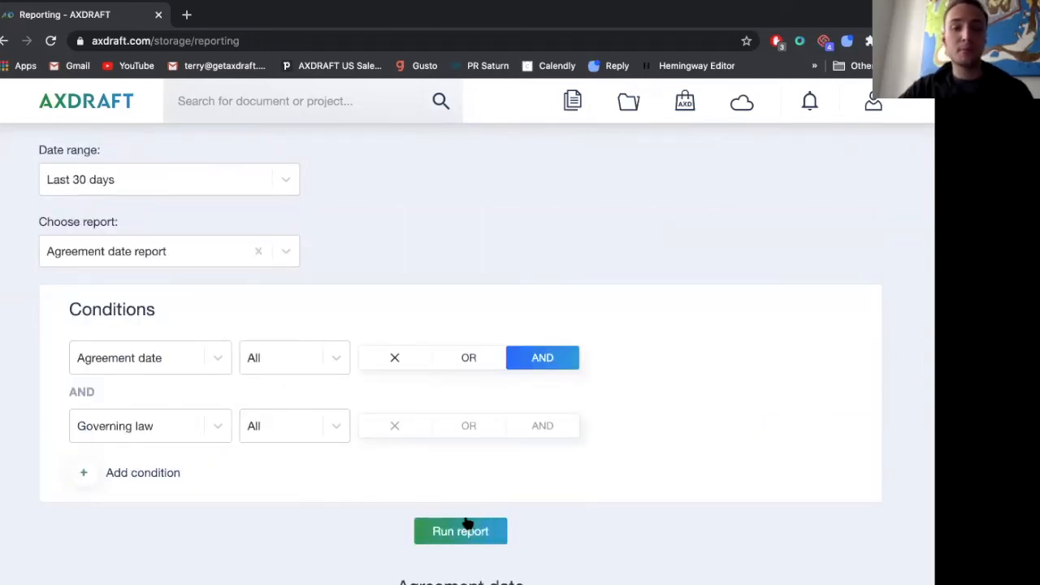
pyautogui.click(460, 530)
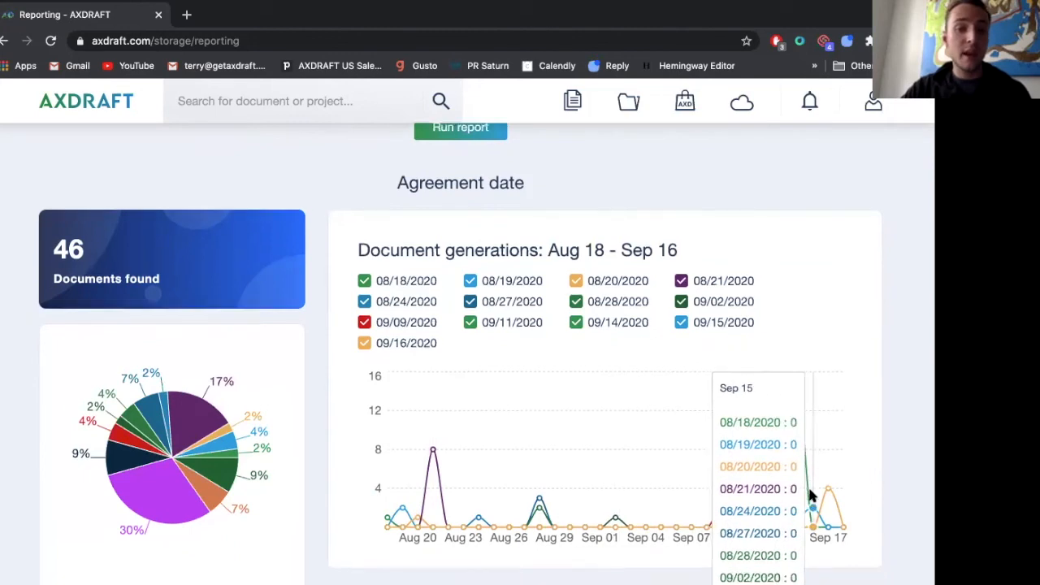
pyautogui.scroll(-3)
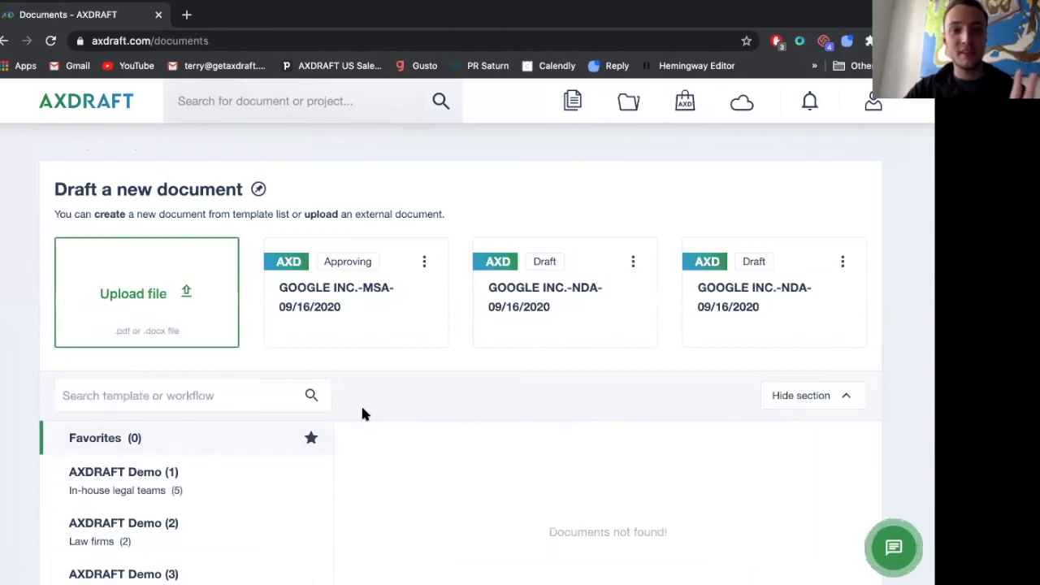
# - Scroll the Documents home page past the expiring MSA to-do, approval cards and recent Google documents
pyautogui.scroll(-3)
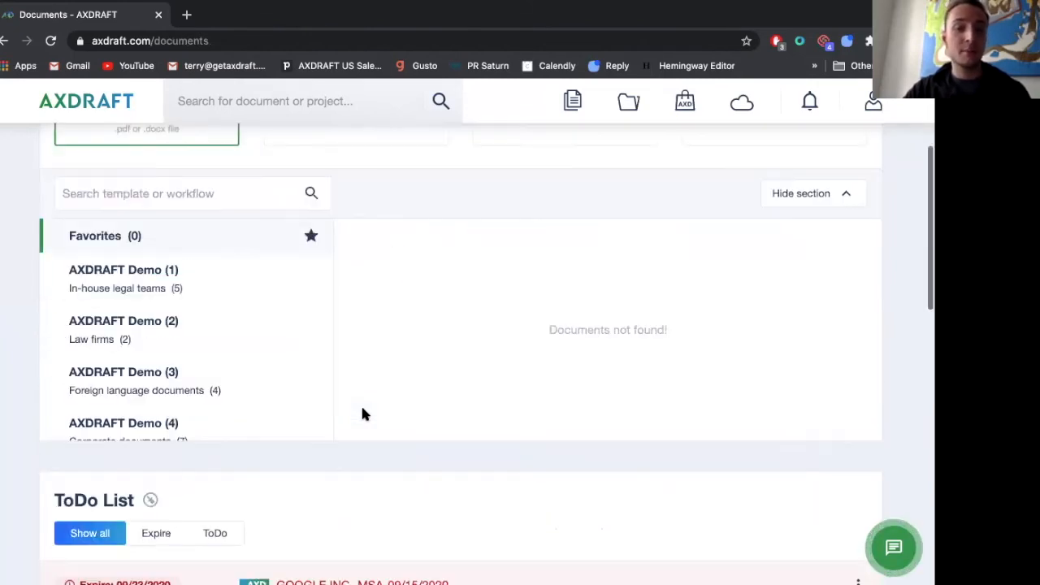
pyautogui.scroll(-3)
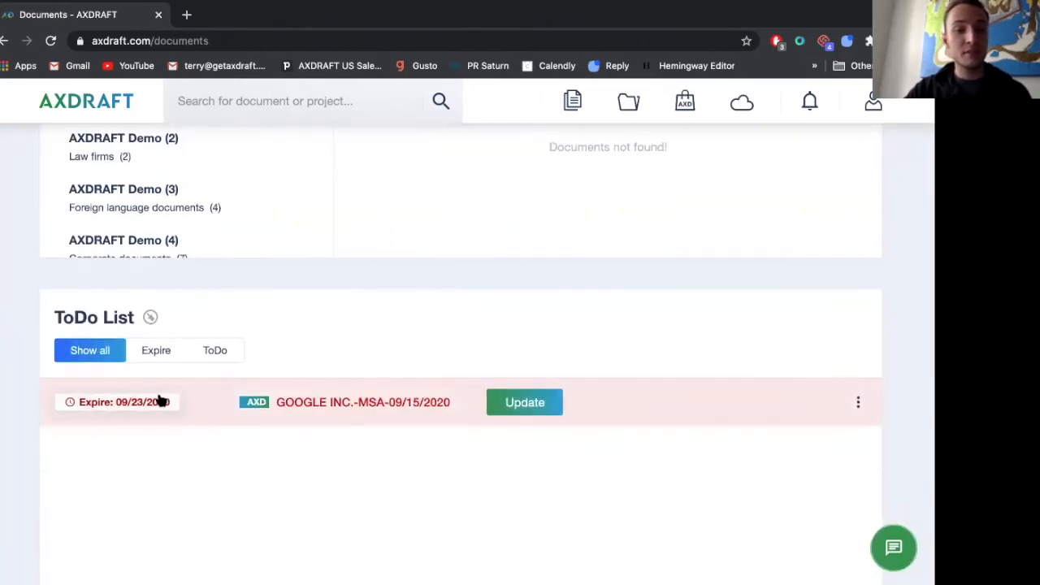
pyautogui.scroll(-3)
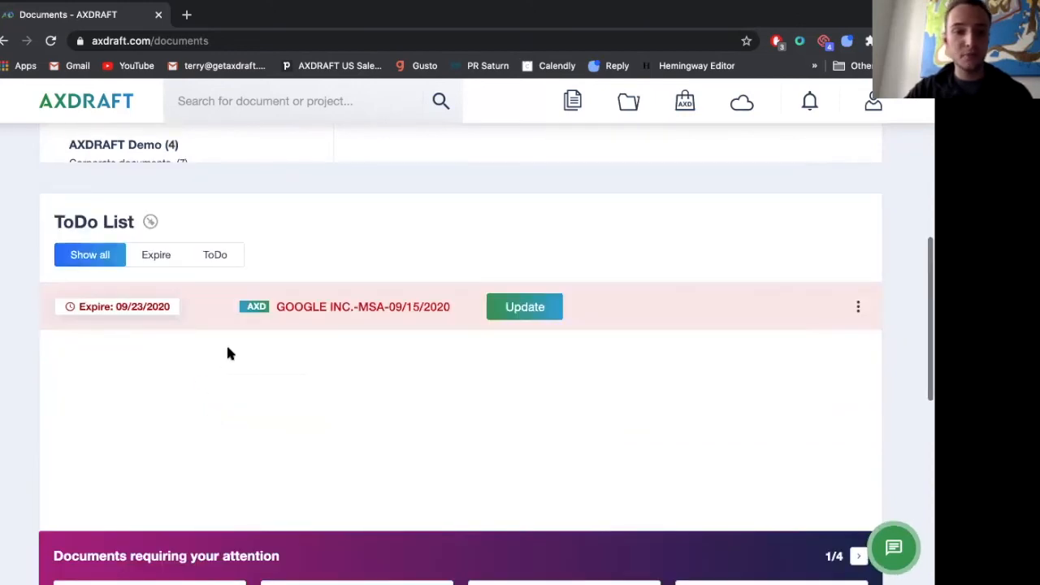
pyautogui.scroll(-3)
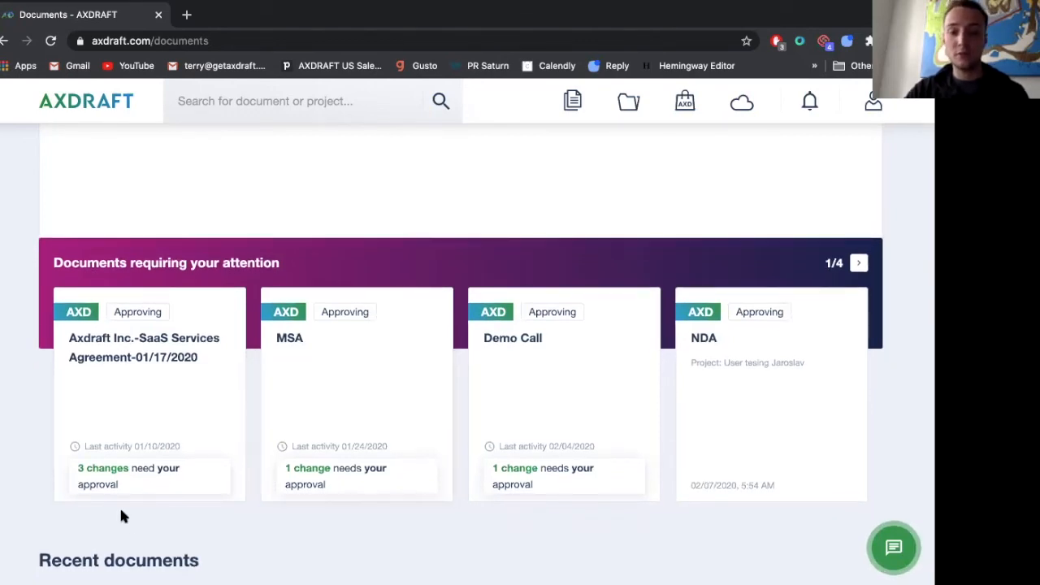
pyautogui.scroll(-3)
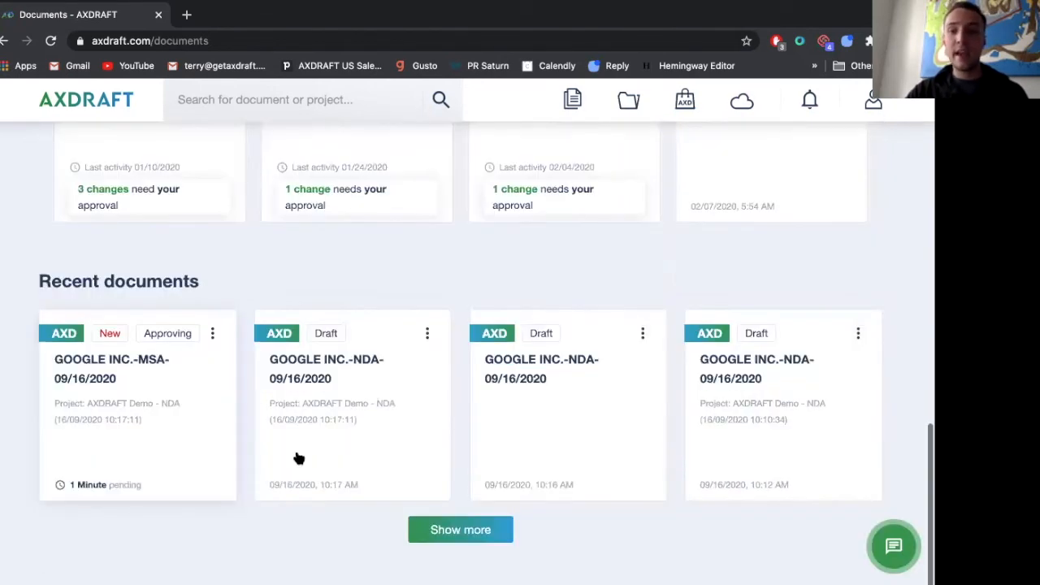
pyautogui.click(873, 101)
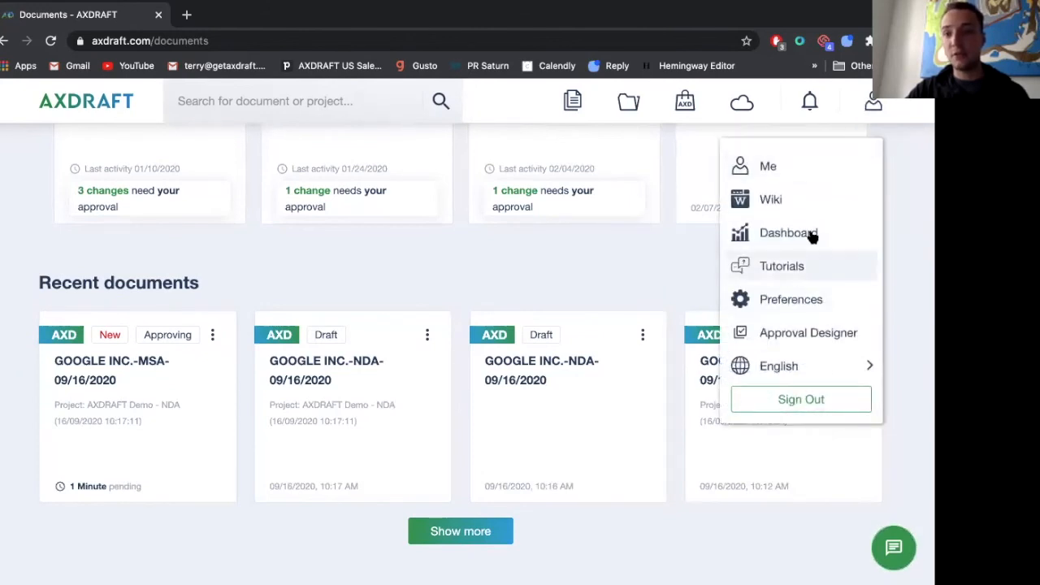
# - Show the analytics Dashboard for the last 30 days: 104 documents created, leaderboard and approval statistics
pyautogui.click(788, 233)
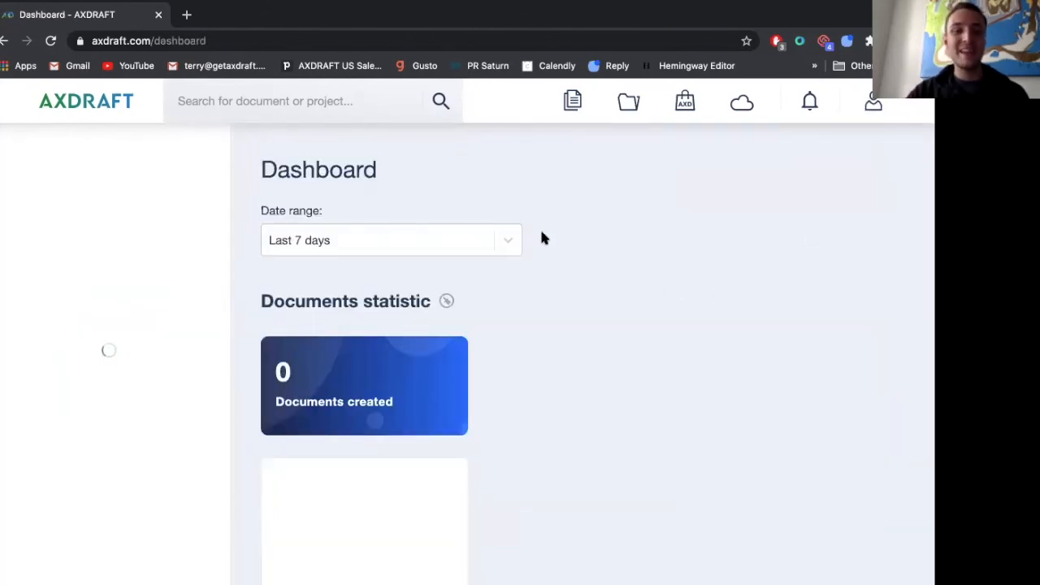
pyautogui.click(391, 240)
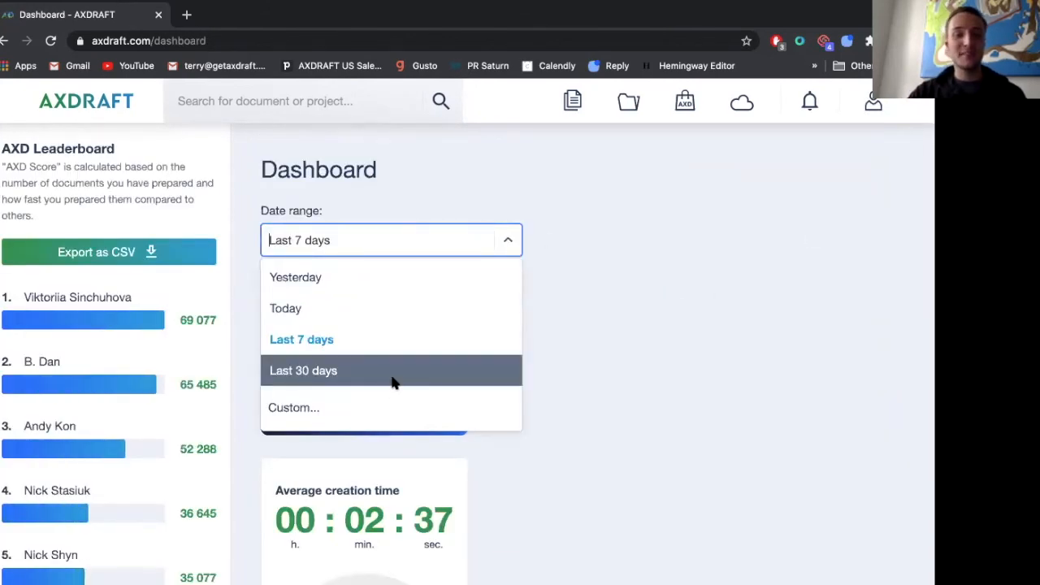
pyautogui.click(303, 370)
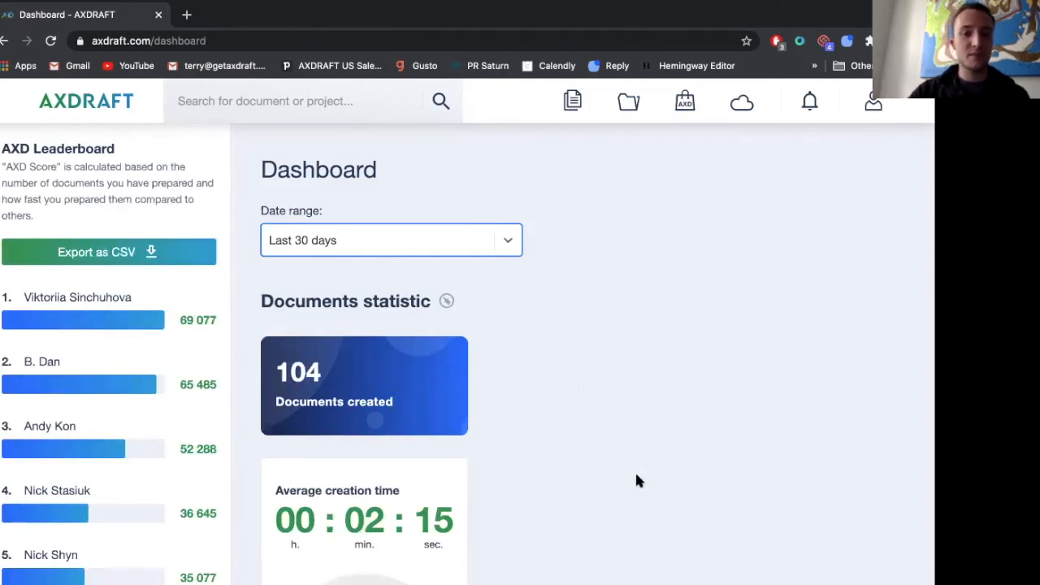
pyautogui.scroll(-3)
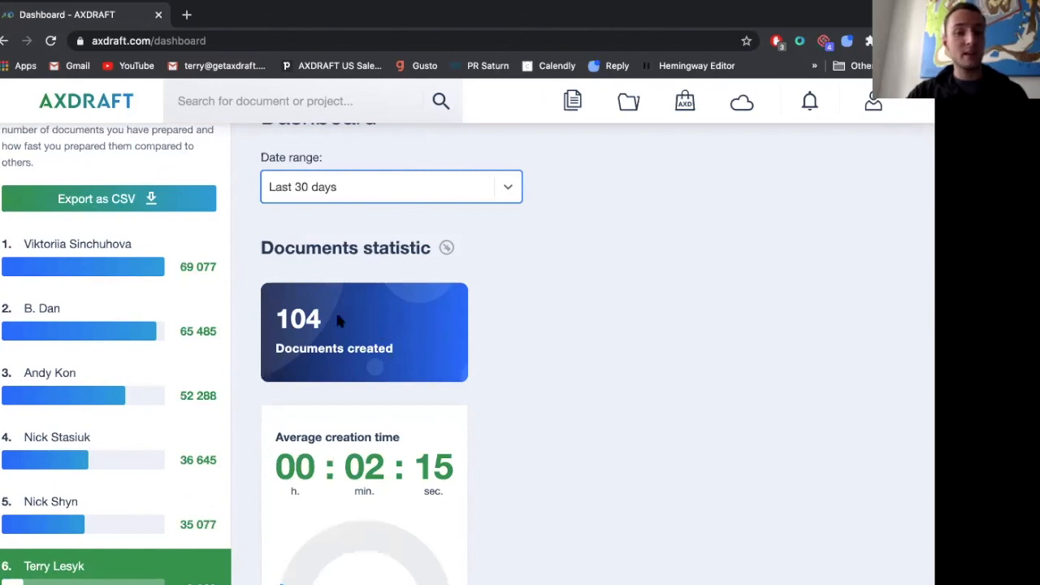
pyautogui.scroll(-3)
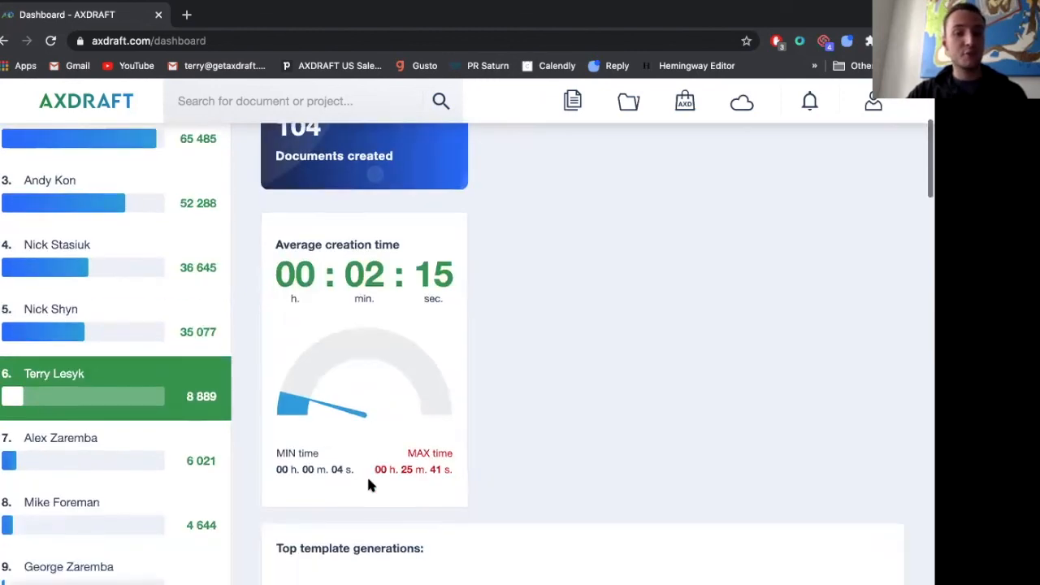
pyautogui.scroll(-3)
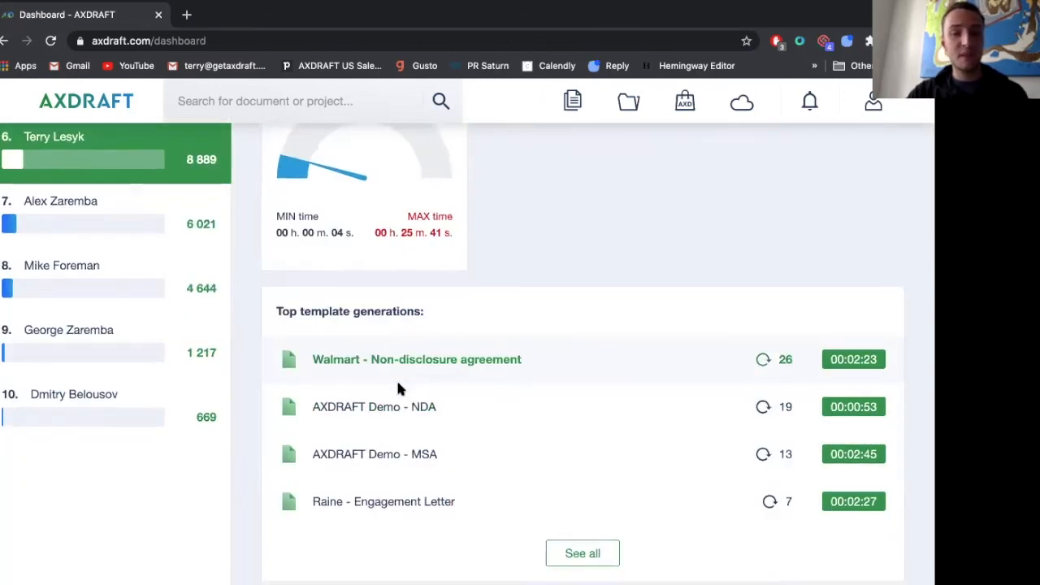
pyautogui.scroll(-3)
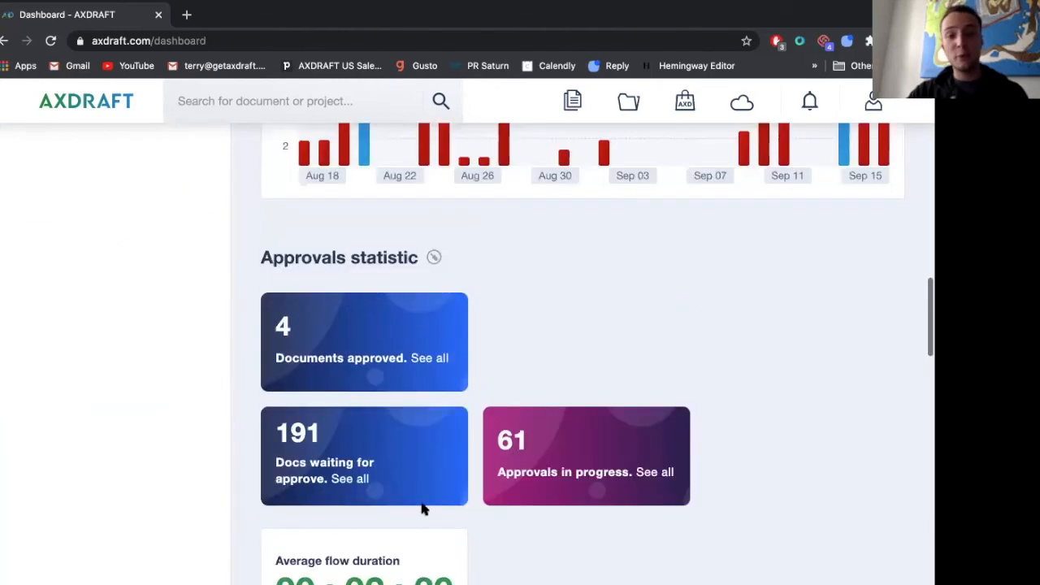
pyautogui.moveTo(341, 396)
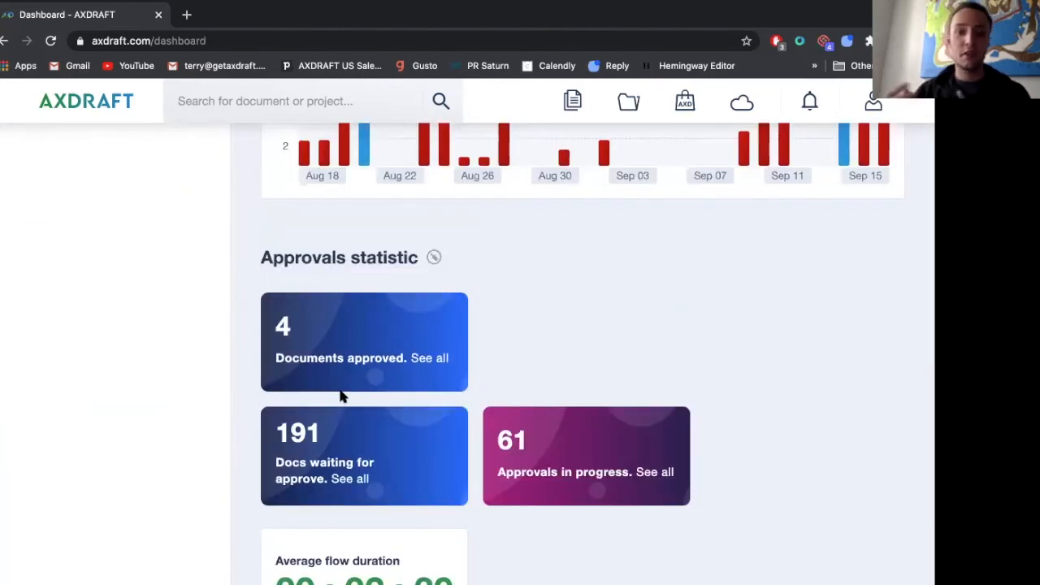